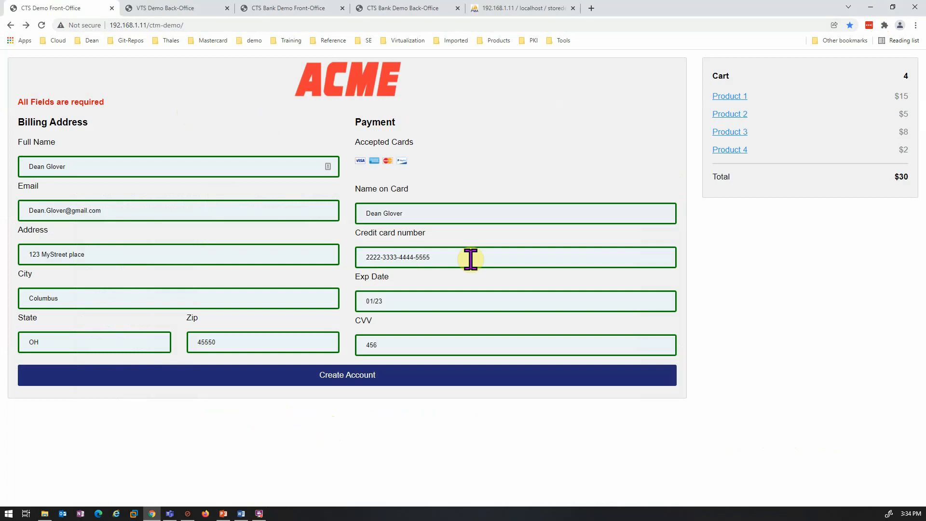
mouse_move(90, 244)
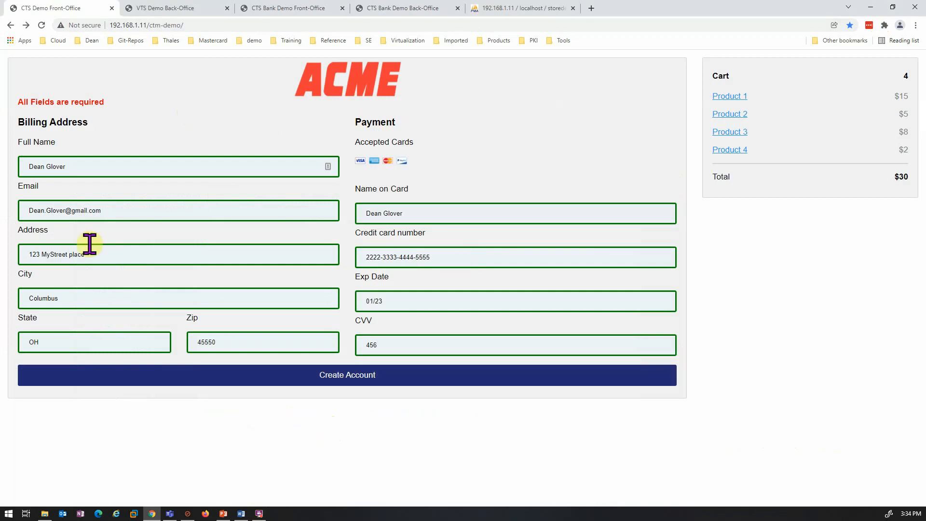
mouse_move(132, 273)
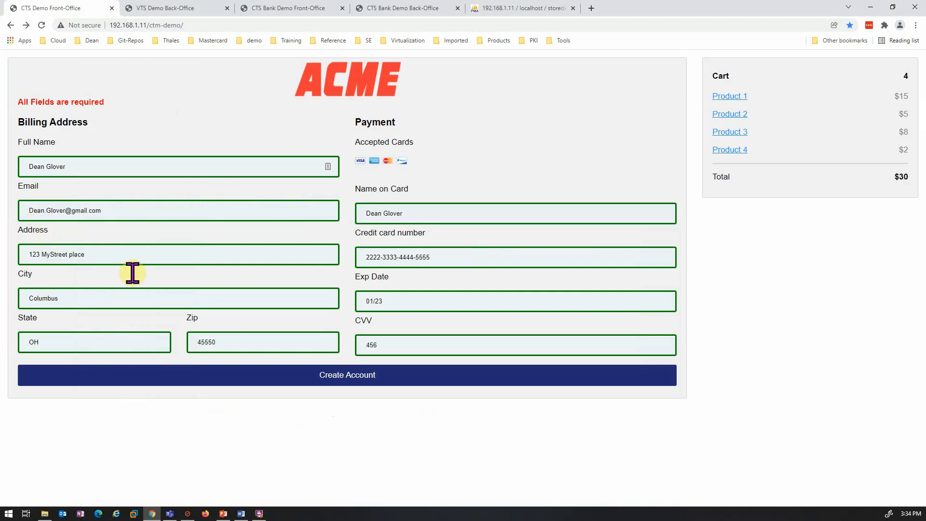
mouse_move(396, 309)
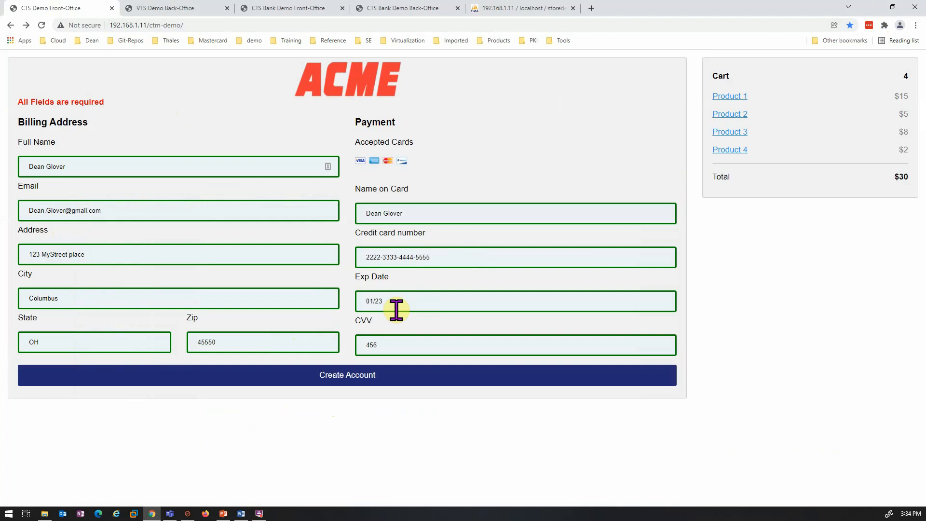
mouse_move(398, 347)
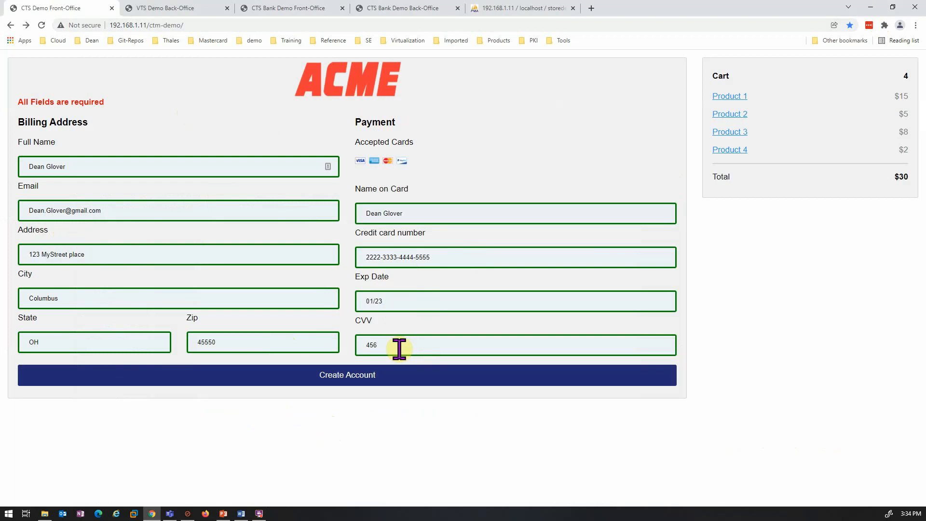
mouse_move(301, 282)
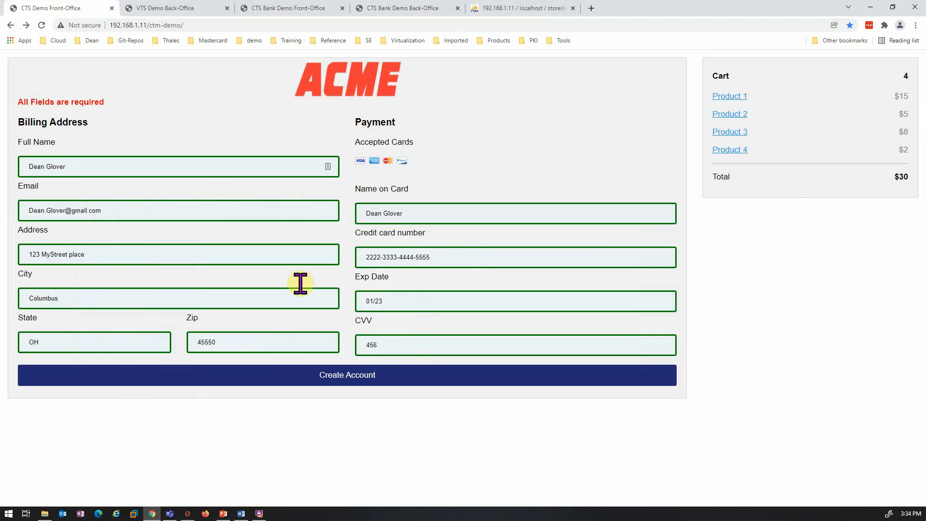
- Submit the filled ACME checkout form with Create Account to tokenize the details
click(347, 374)
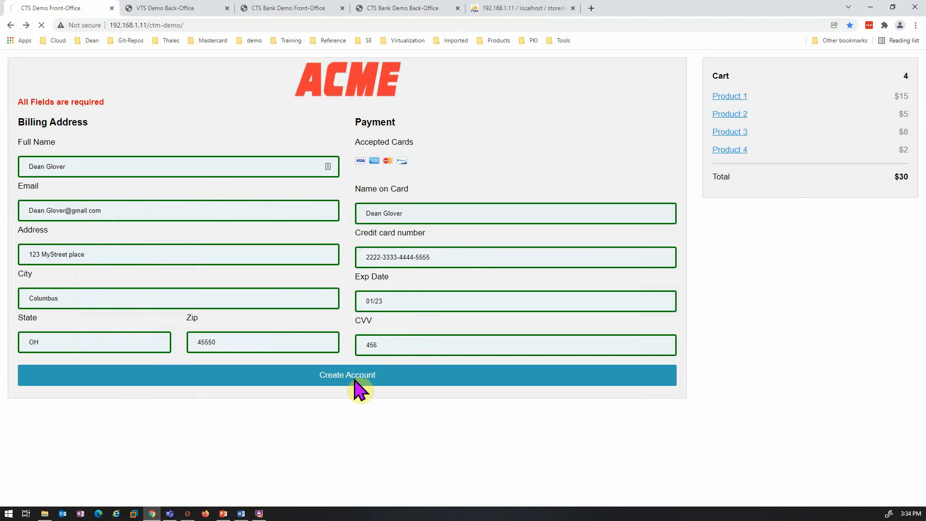
- Review the entered data, tokenization requests and stored tokens, then go to VTS Back-Office
click(347, 374)
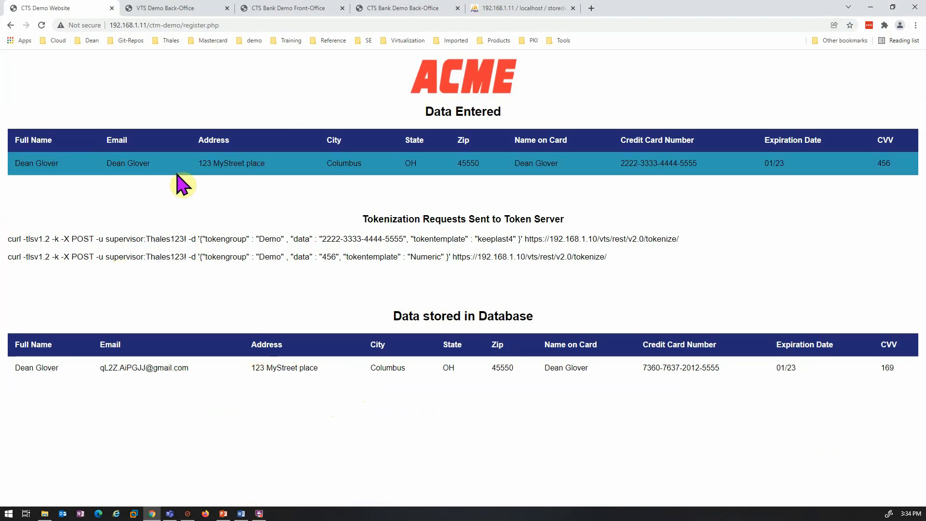
mouse_move(352, 185)
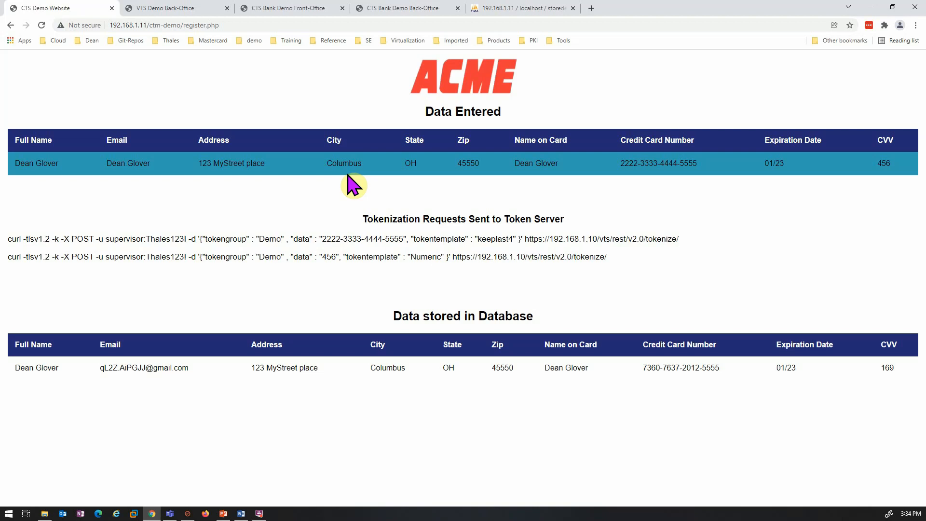
mouse_move(524, 242)
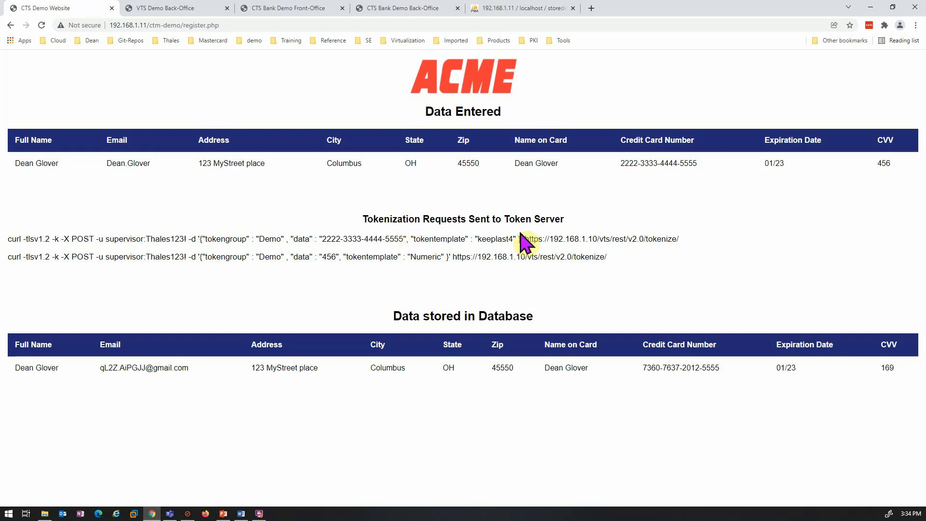
mouse_move(106, 273)
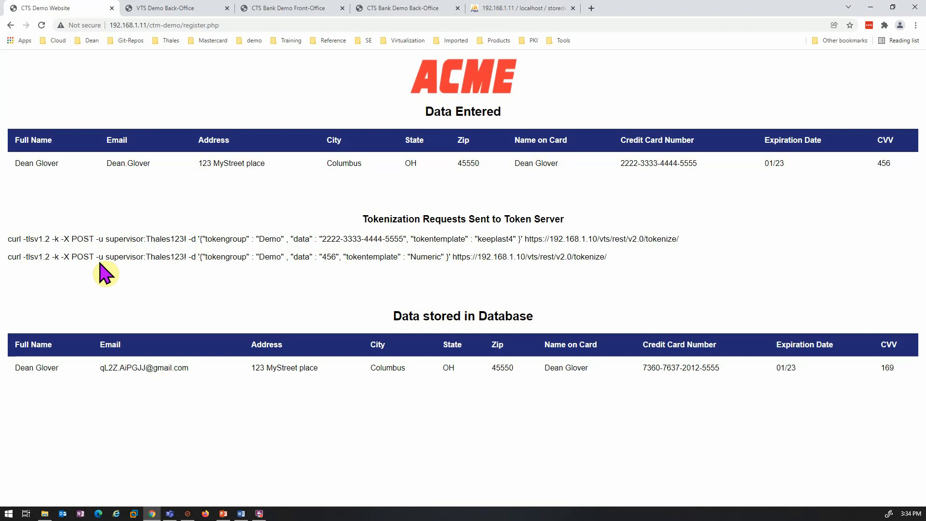
mouse_move(396, 289)
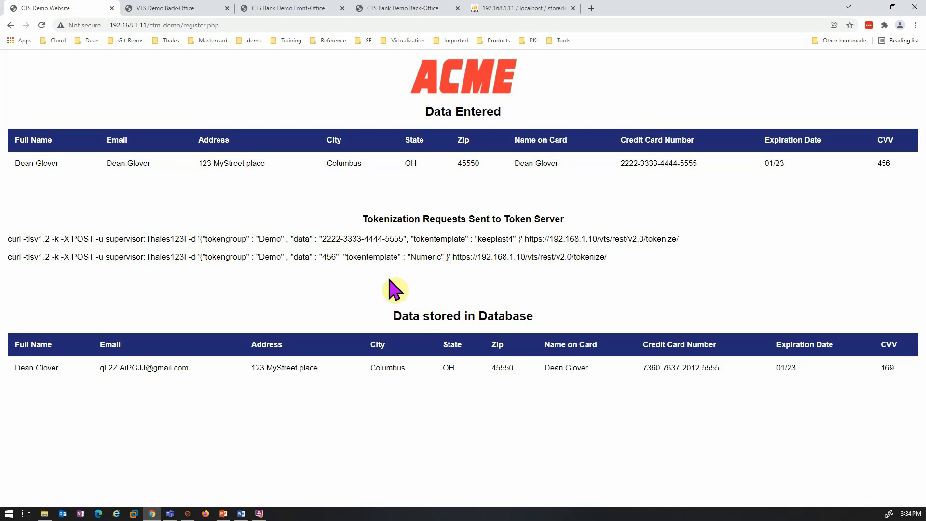
mouse_move(163, 341)
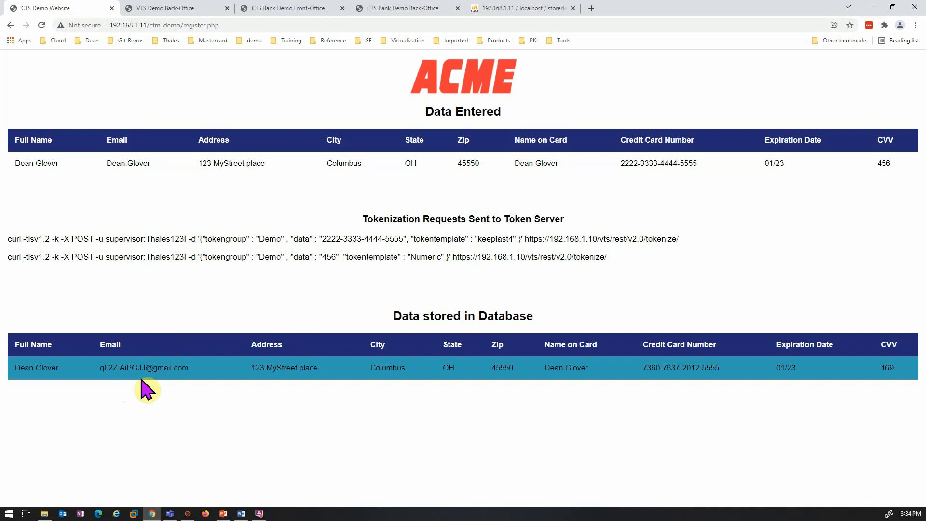
mouse_move(329, 392)
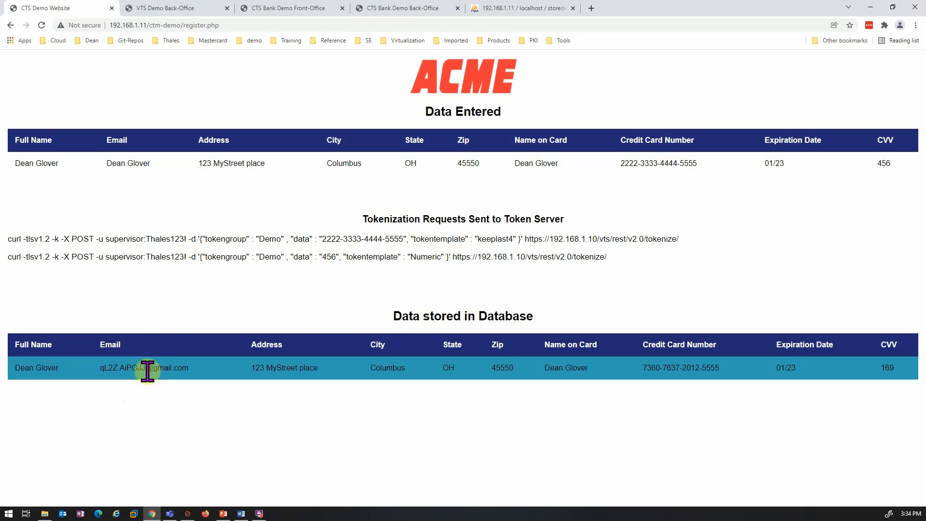
mouse_move(108, 384)
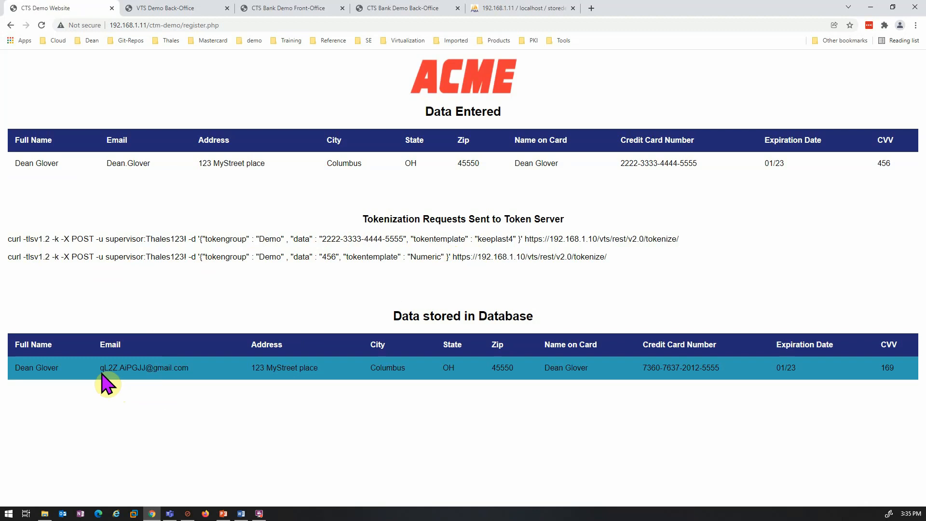
mouse_move(166, 391)
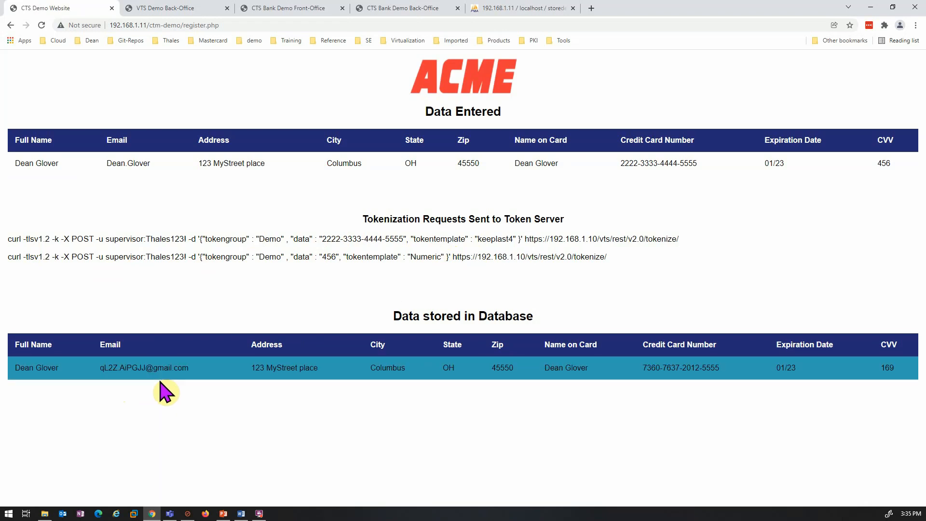
mouse_move(189, 387)
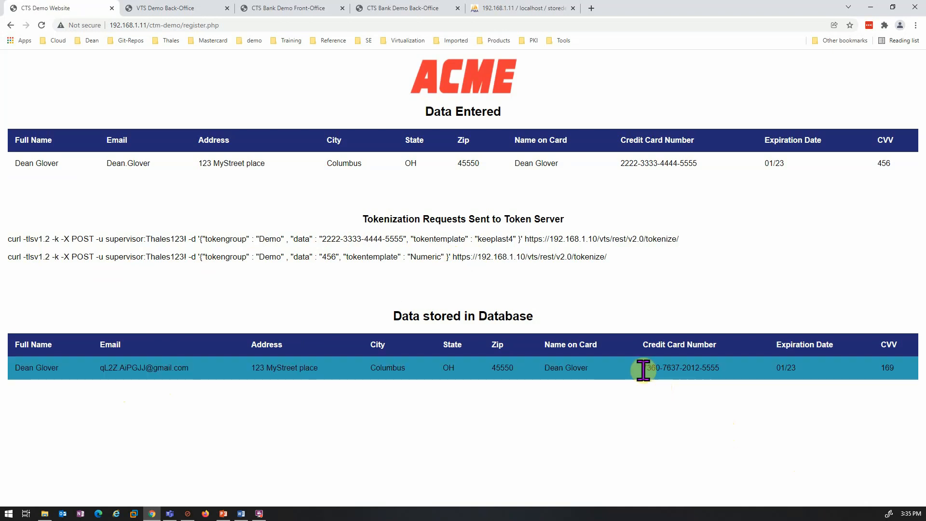
mouse_move(702, 388)
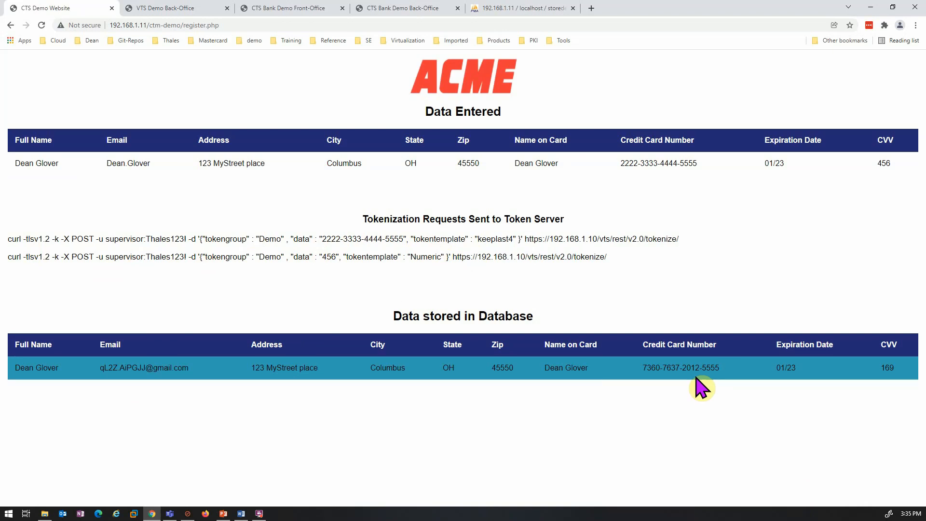
mouse_move(718, 386)
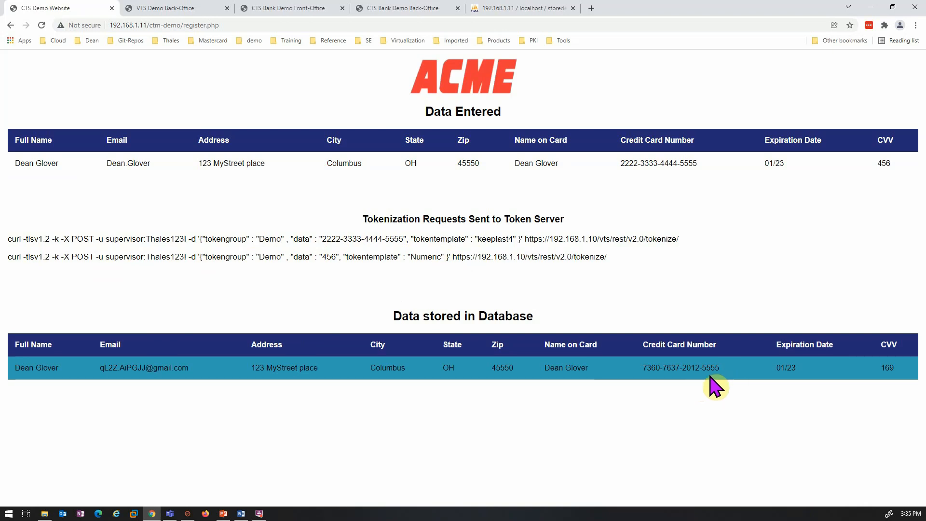
mouse_move(896, 384)
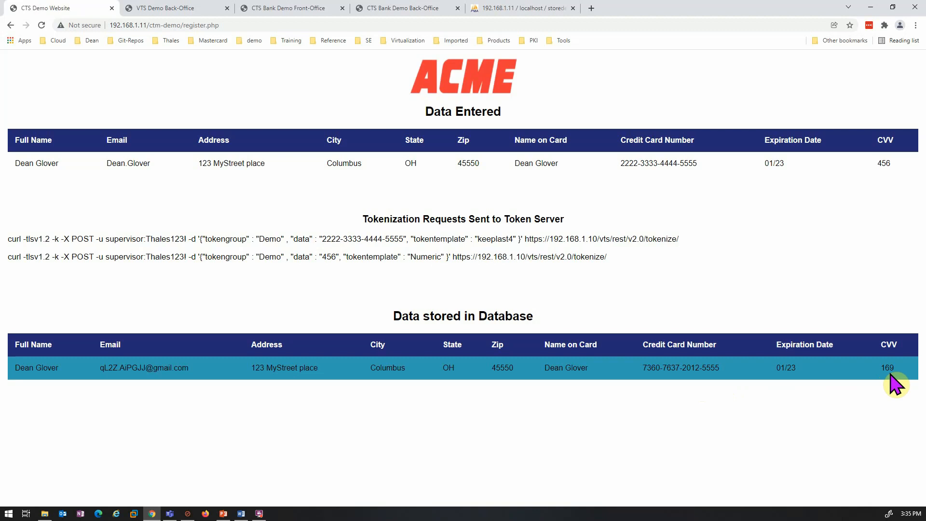
mouse_move(896, 340)
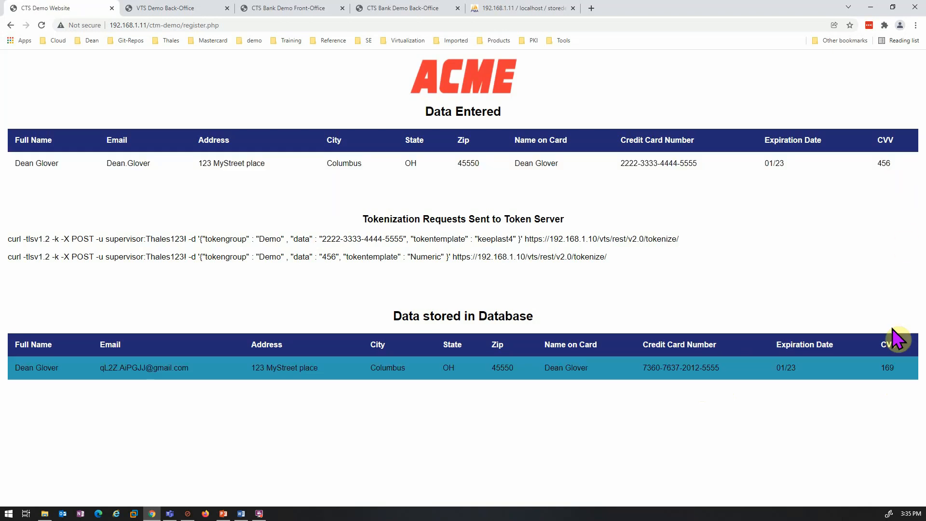
mouse_move(859, 389)
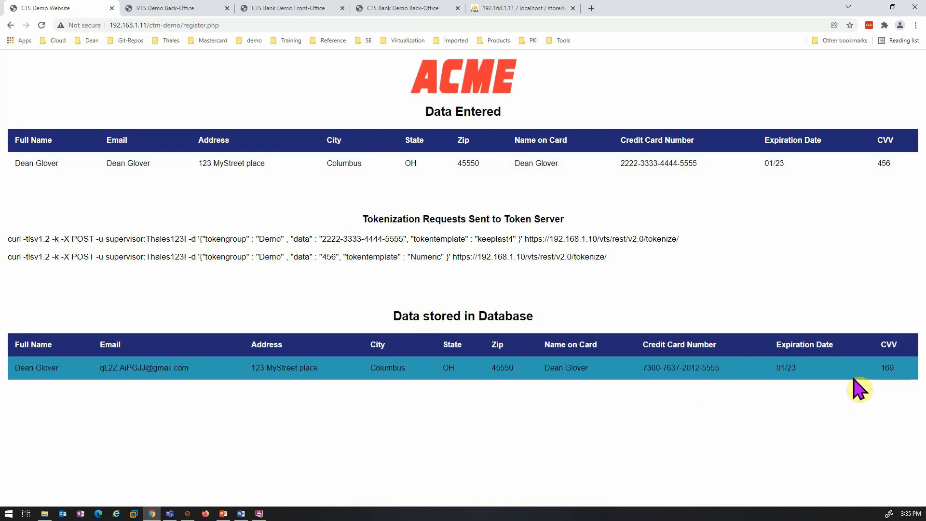
click(171, 8)
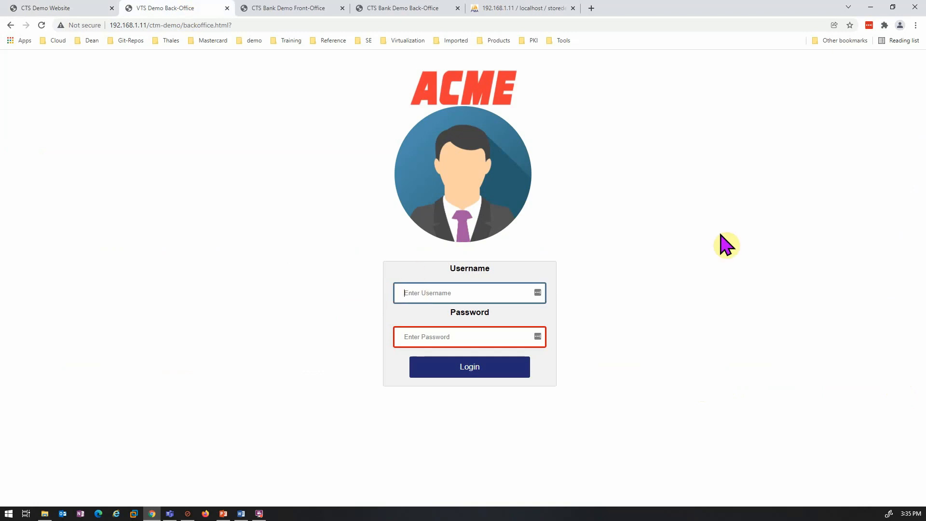
- Log into the back office as custserv1 with its password
text(c)
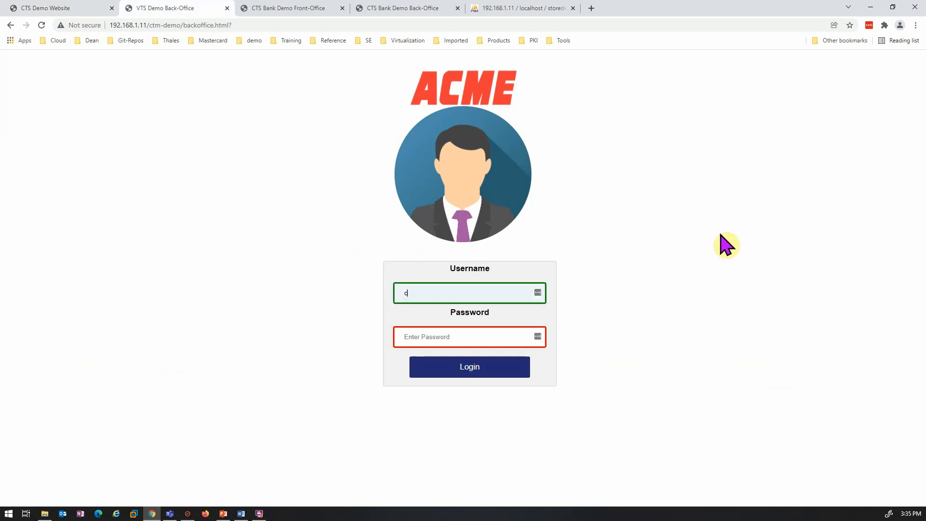
text(custserv1)
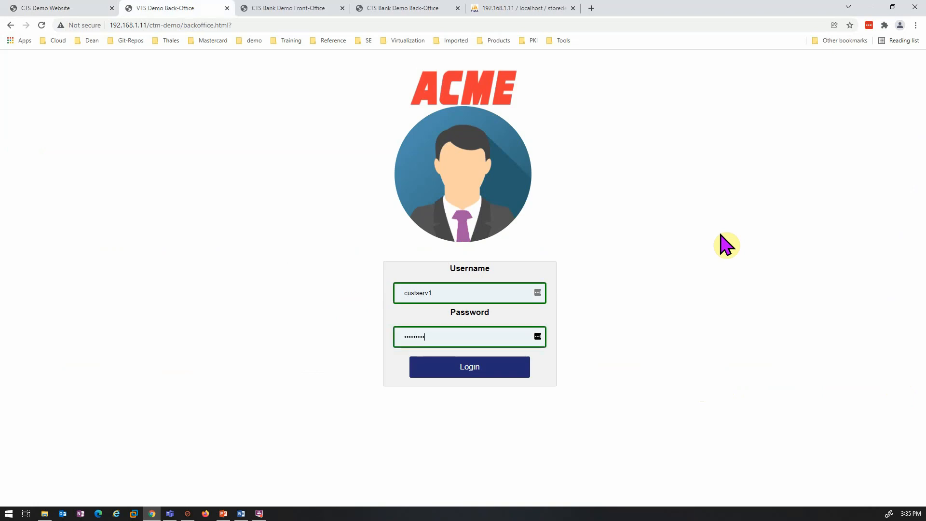
click(469, 366)
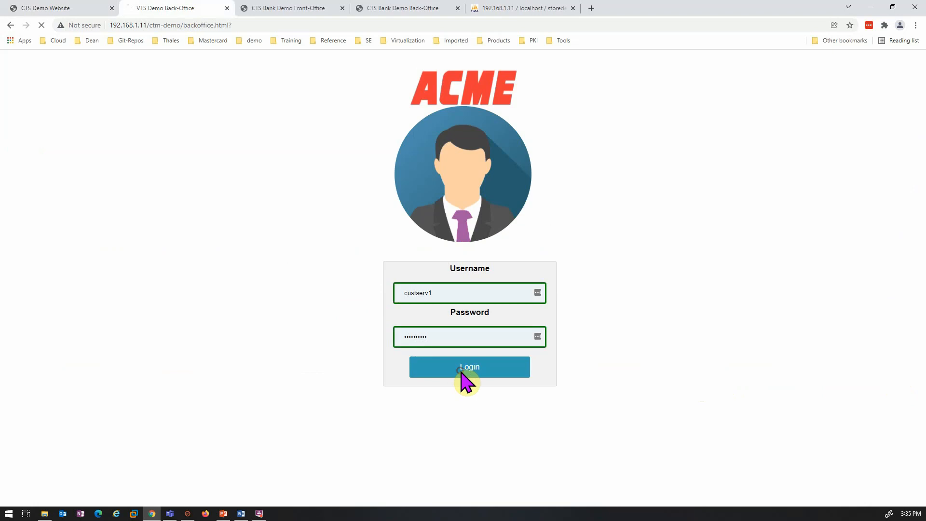
click(469, 366)
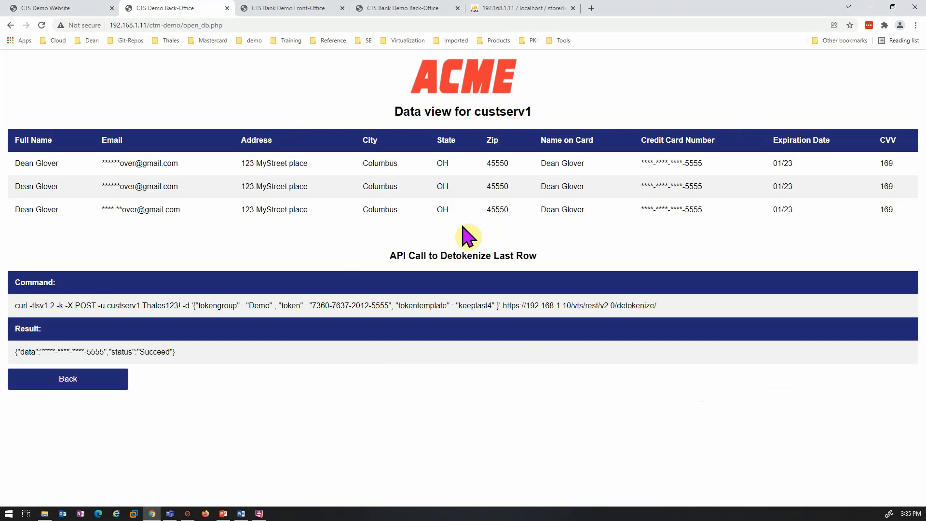
- Inspect custserv1's masked emails, card numbers and detokenize result, then enter custserv2's credentials
click(140, 209)
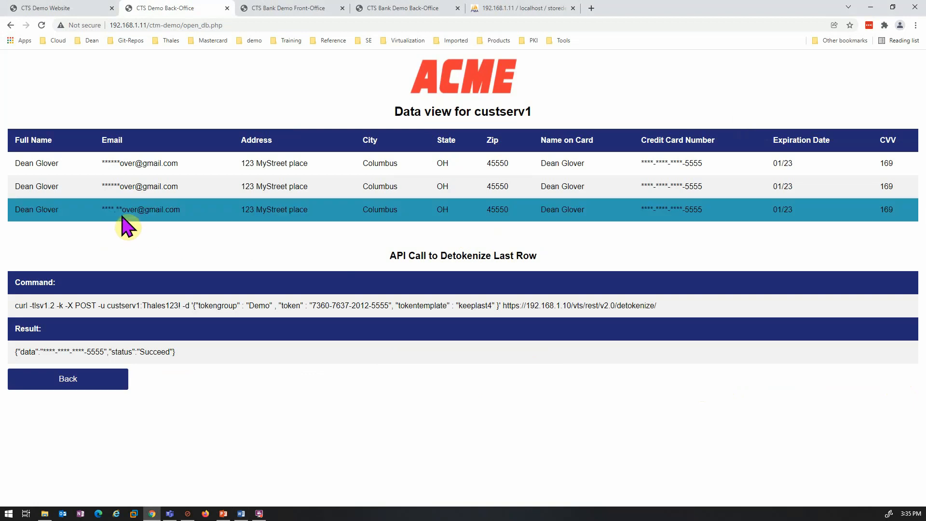
mouse_move(144, 229)
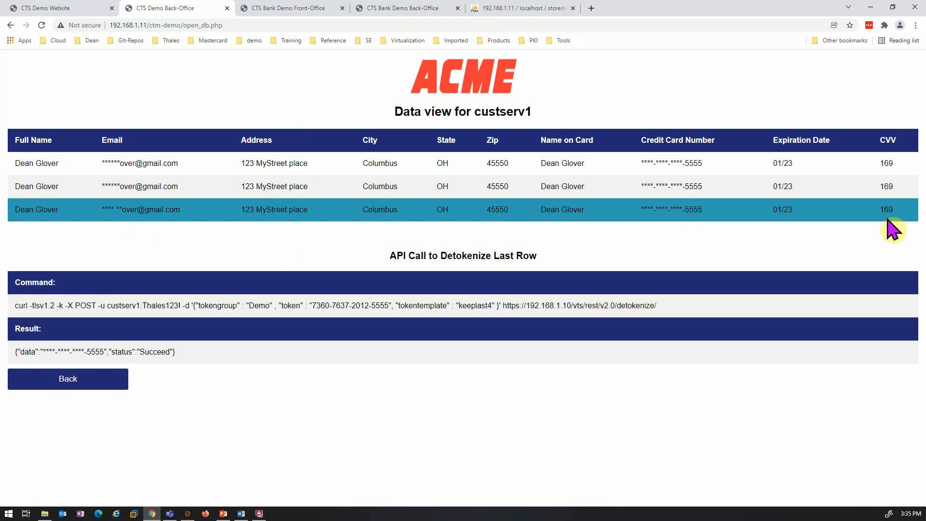
mouse_move(893, 226)
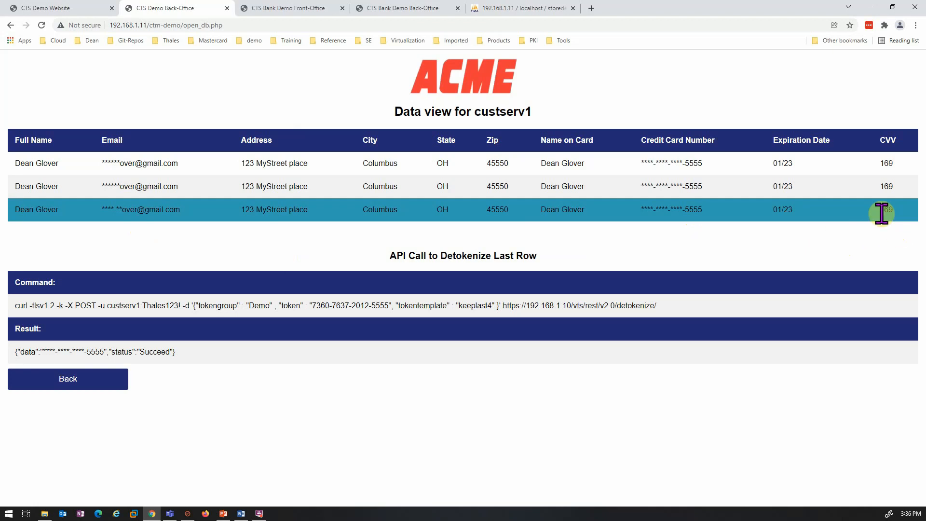
mouse_move(871, 233)
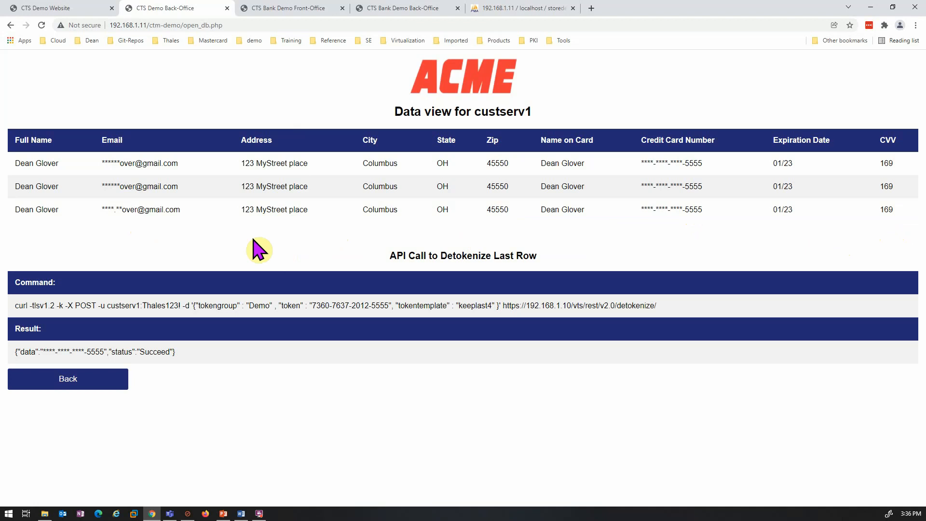
click(68, 379)
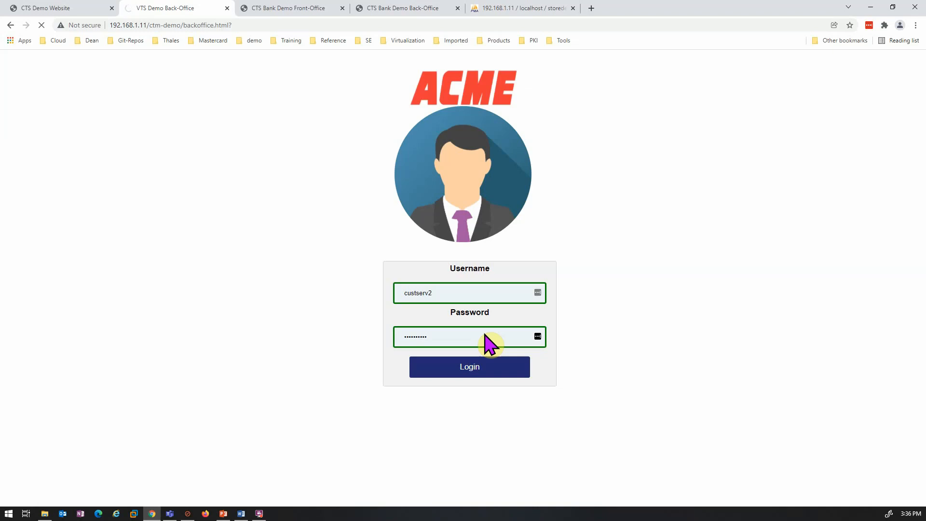
- Submit the custserv2 login to the back office
click(469, 367)
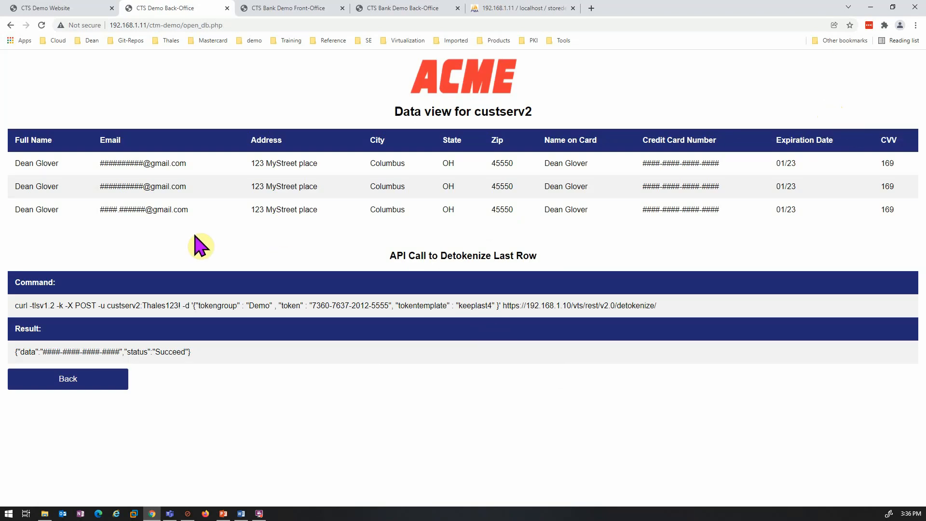
mouse_move(182, 240)
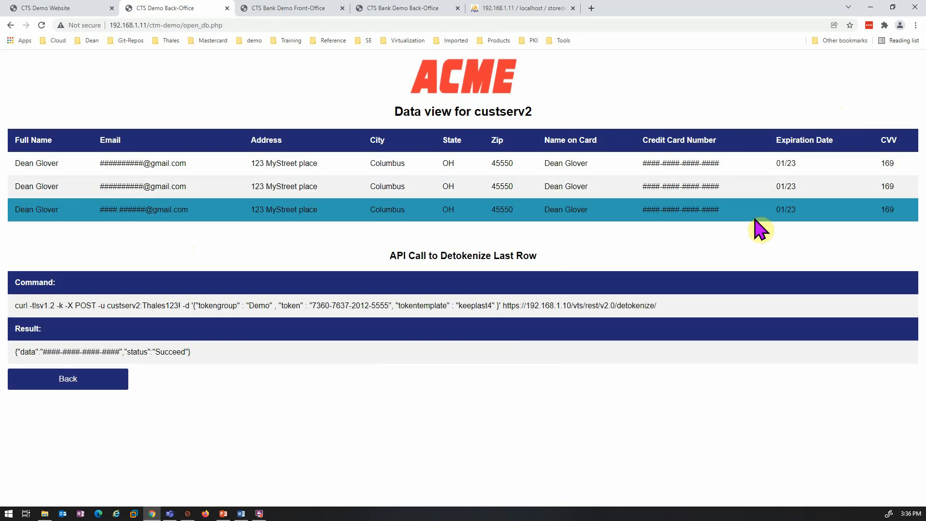
mouse_move(658, 227)
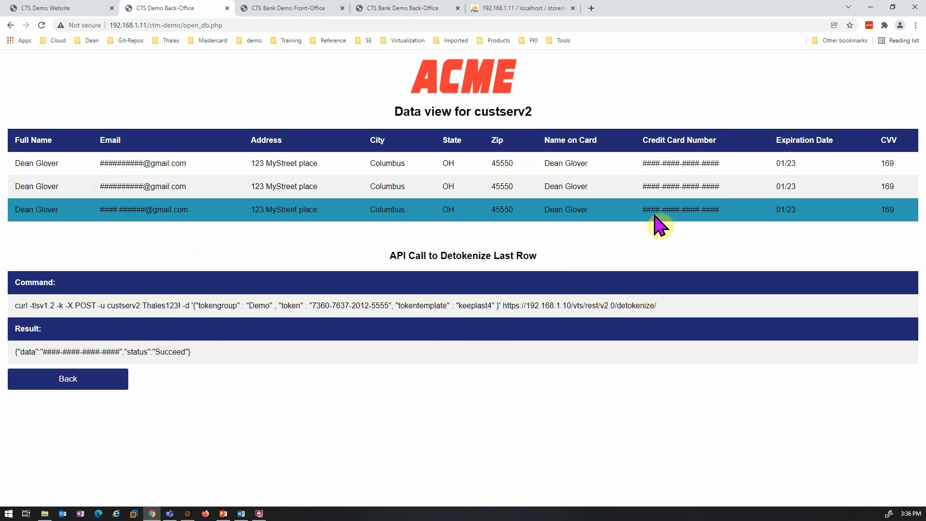
mouse_move(122, 231)
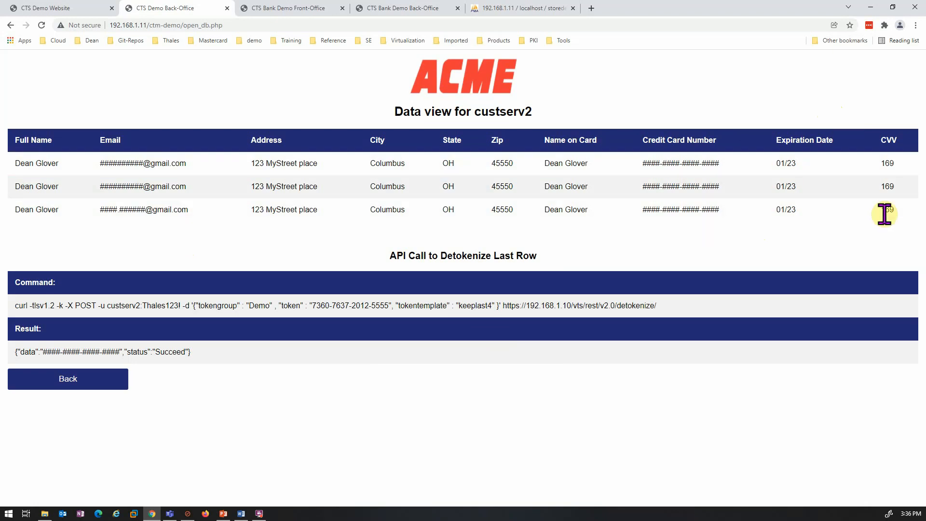
- Review custserv2's fully masked data view and return to the empty login page
click(67, 379)
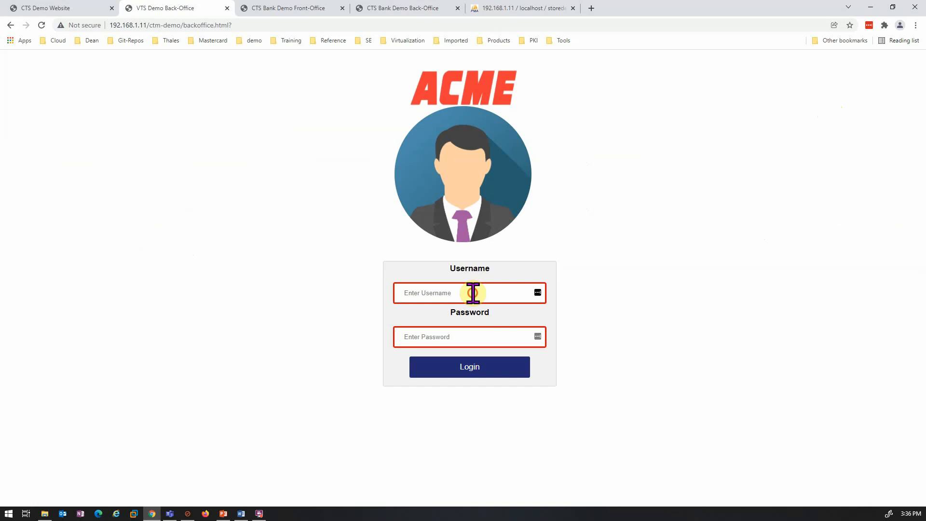
- Log into the back office as supervisor with its password
text(s)
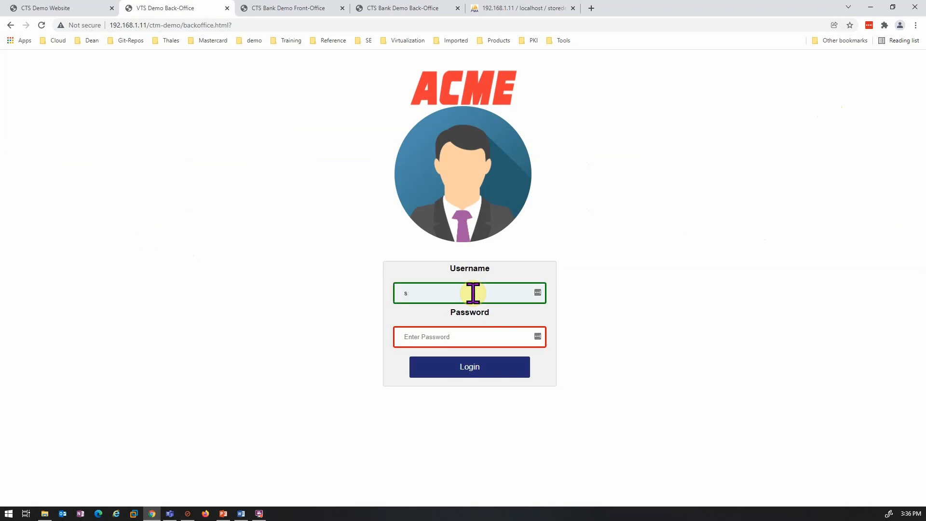
text(upervisor)
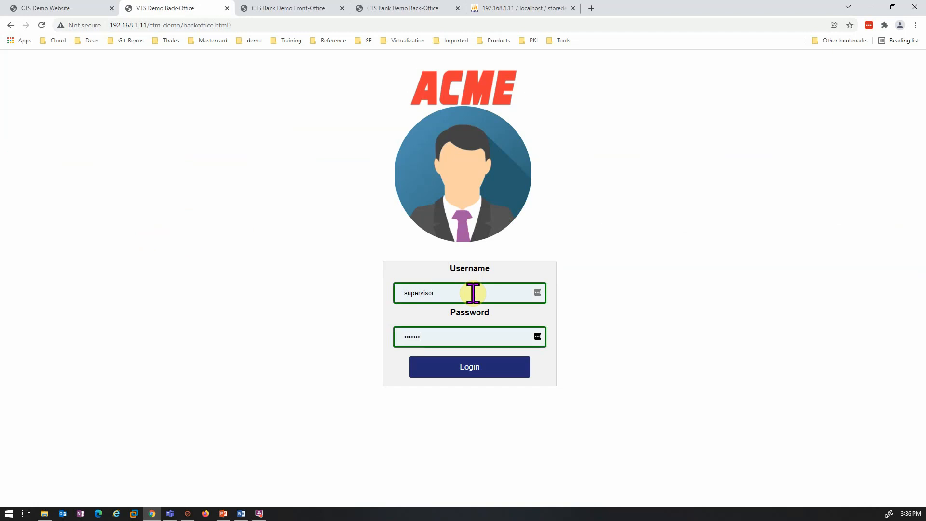
click(469, 366)
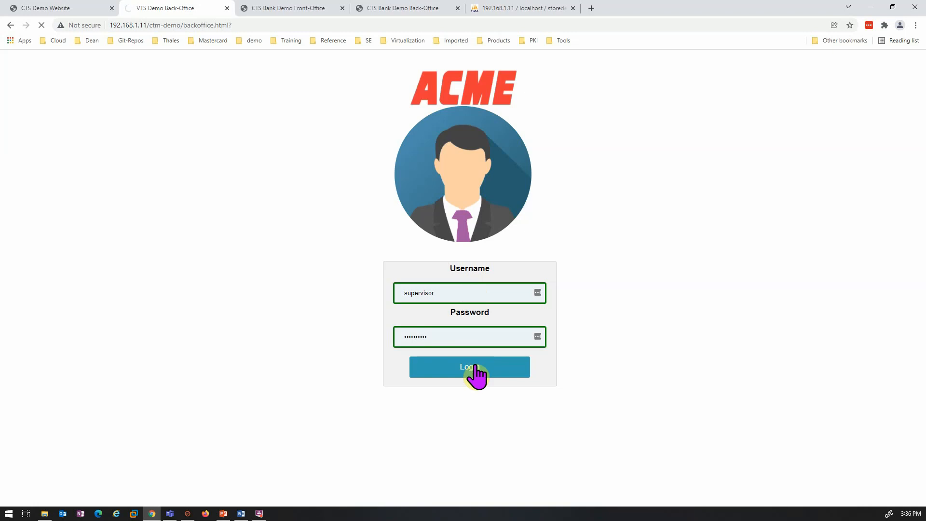
click(468, 366)
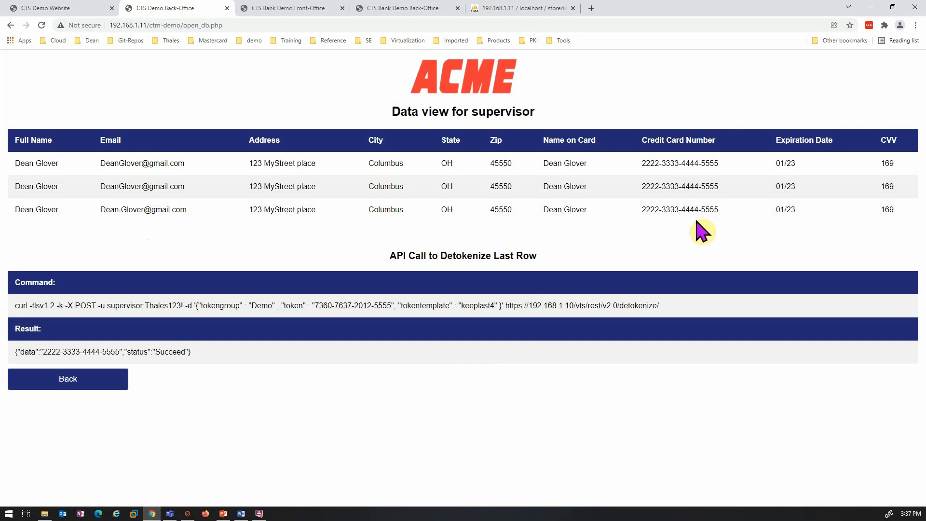
mouse_move(132, 413)
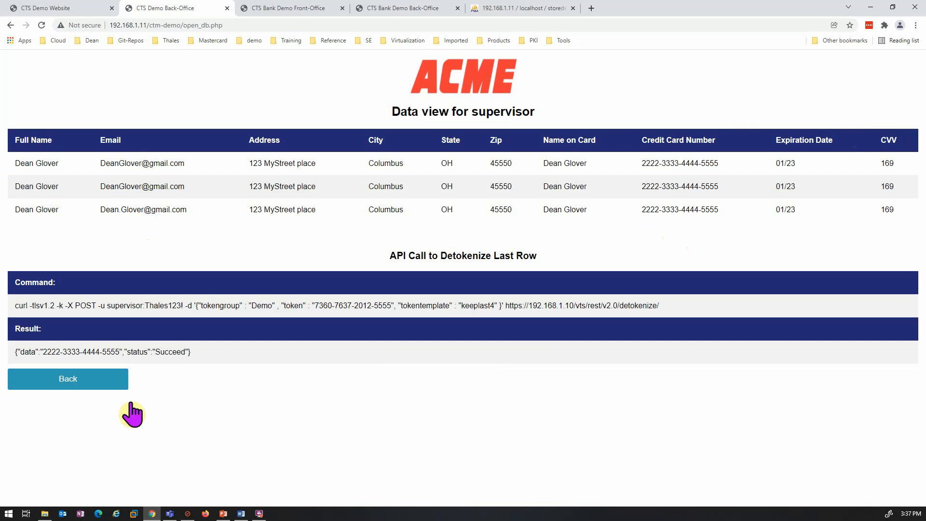
- Review the supervisor's unmasked emails and card numbers, then return to login
click(67, 379)
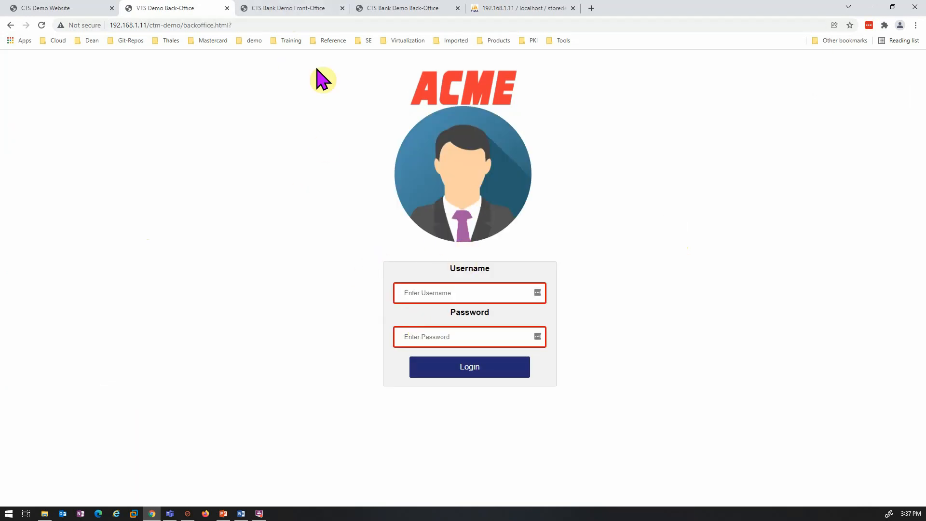
- Switch to the CTS Bank Demo Front-Office tab with the prefilled account form
click(289, 8)
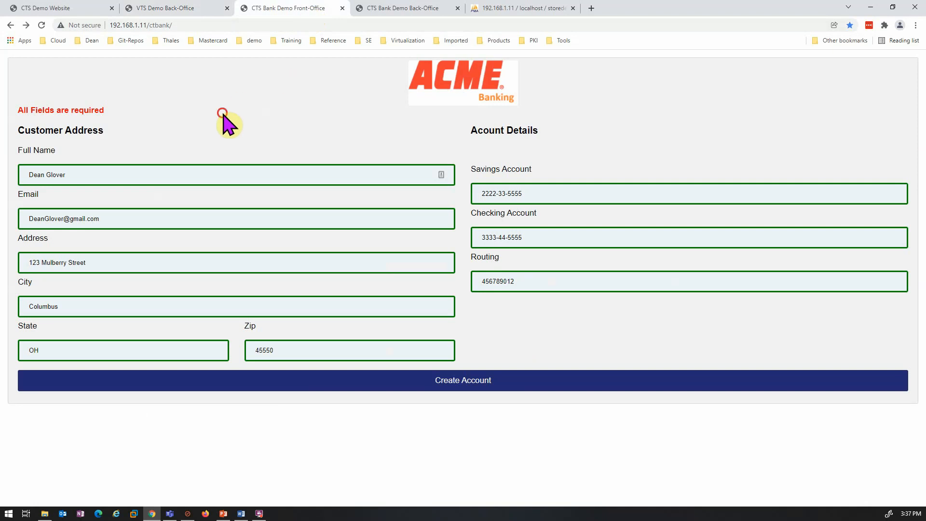
mouse_move(507, 133)
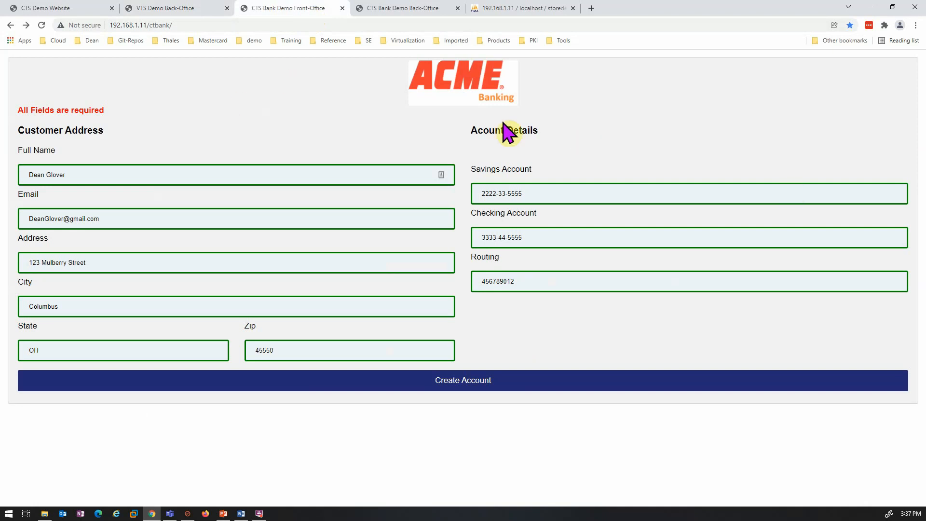
mouse_move(650, 189)
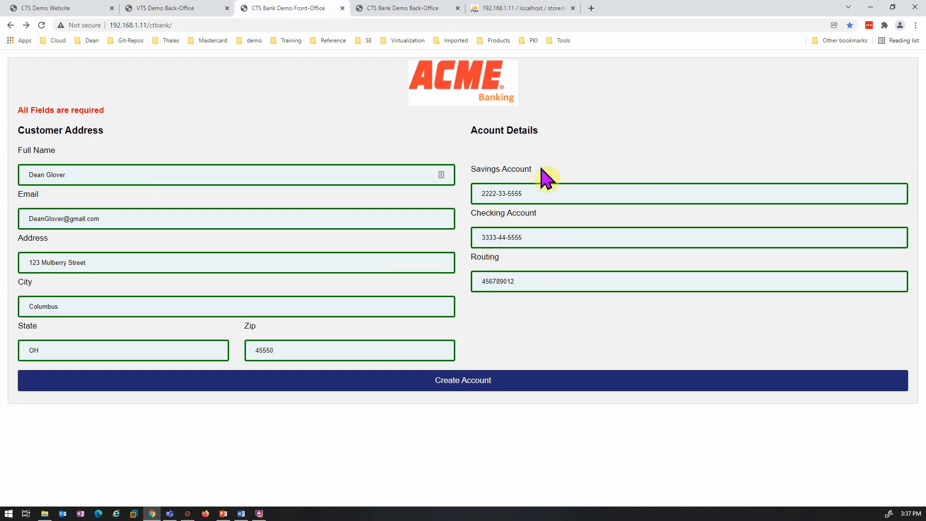
mouse_move(486, 274)
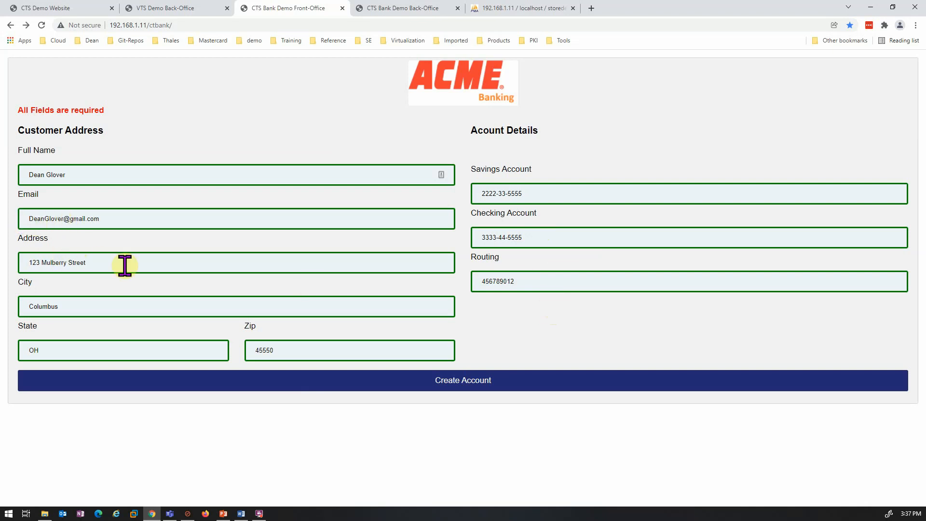
mouse_move(534, 193)
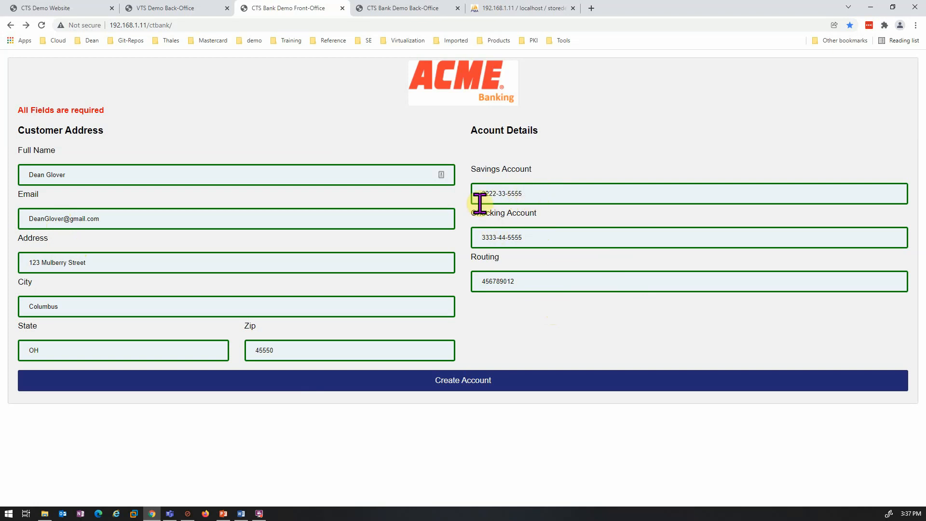
mouse_move(562, 238)
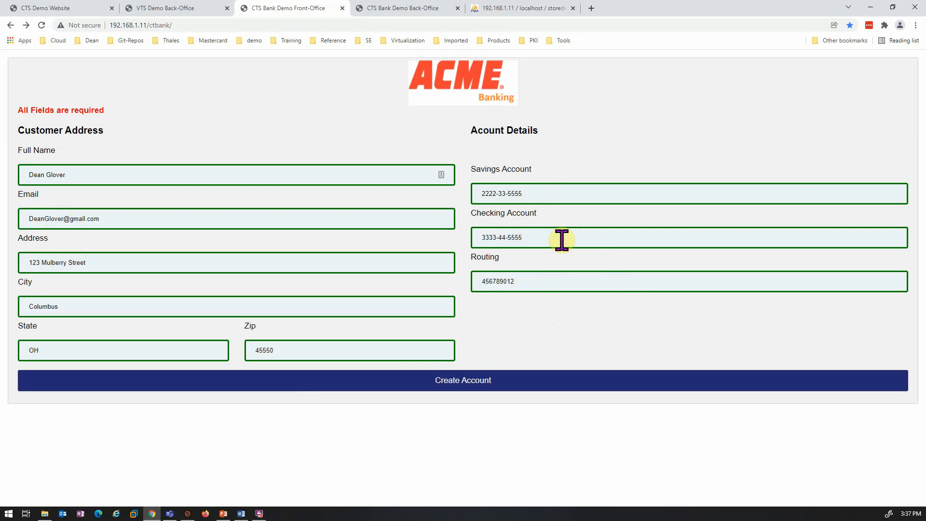
mouse_move(549, 269)
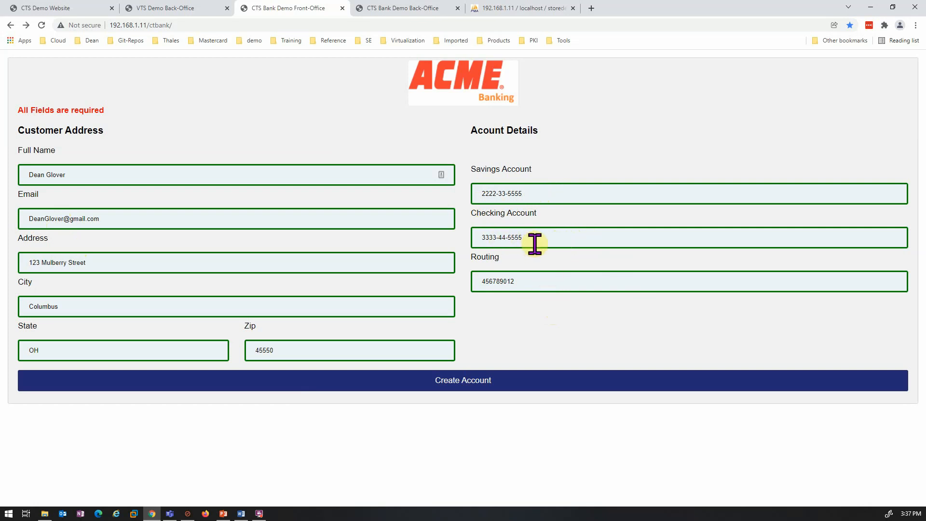
mouse_move(560, 305)
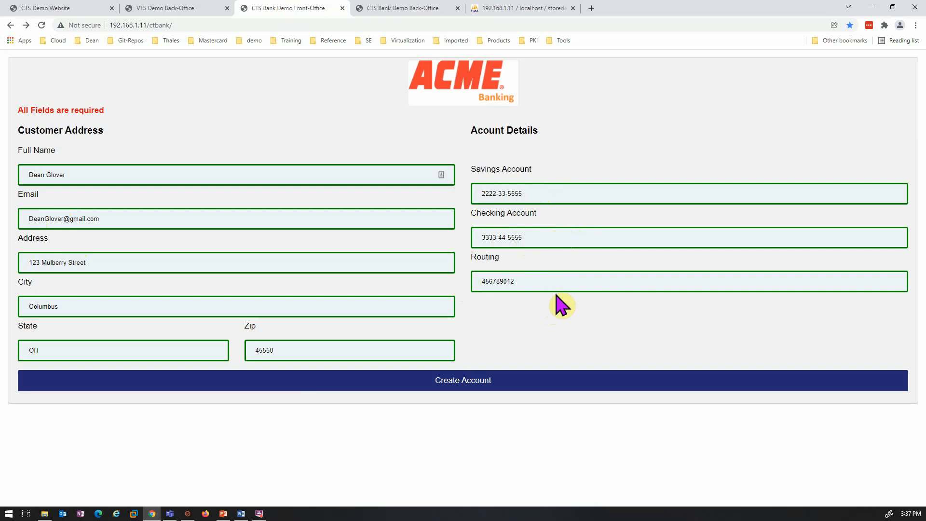
mouse_move(569, 354)
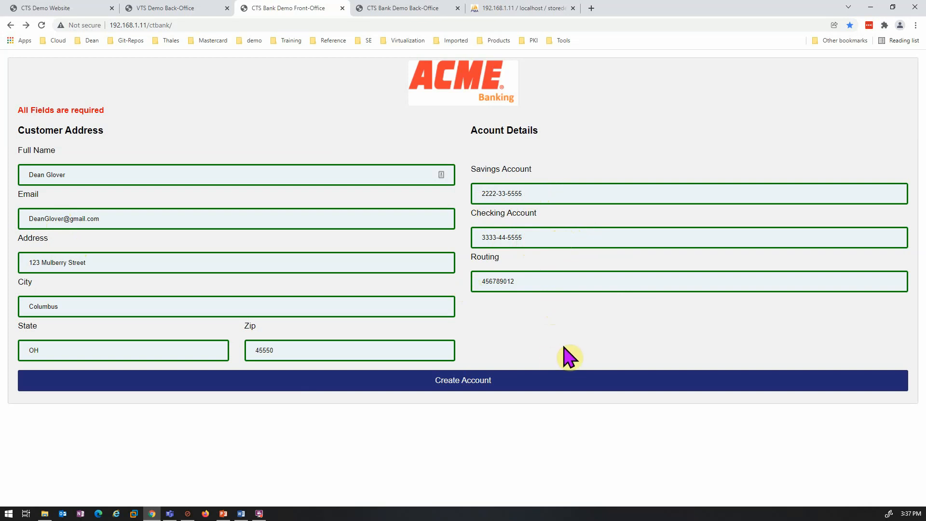
mouse_move(518, 366)
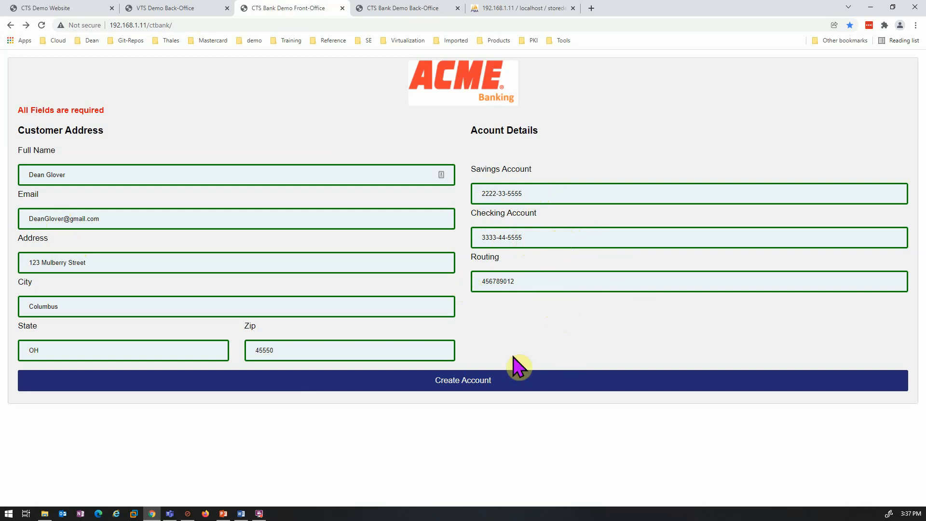
- Create the bank account and review its tokenization requests and stored tokens
click(463, 379)
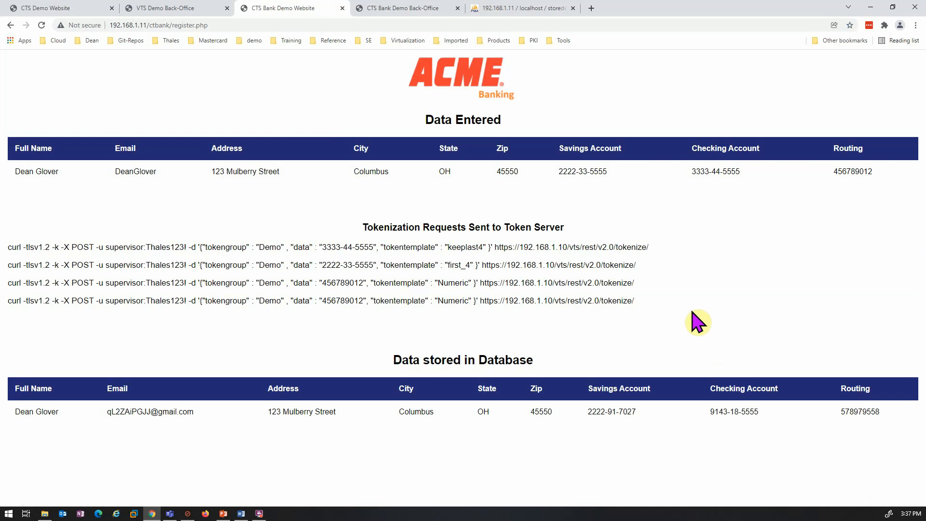
mouse_move(207, 274)
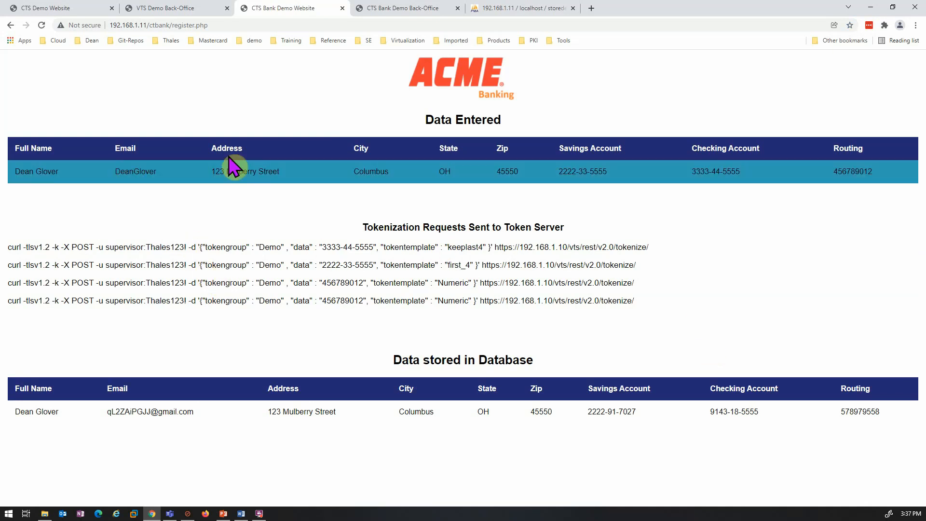
mouse_move(557, 195)
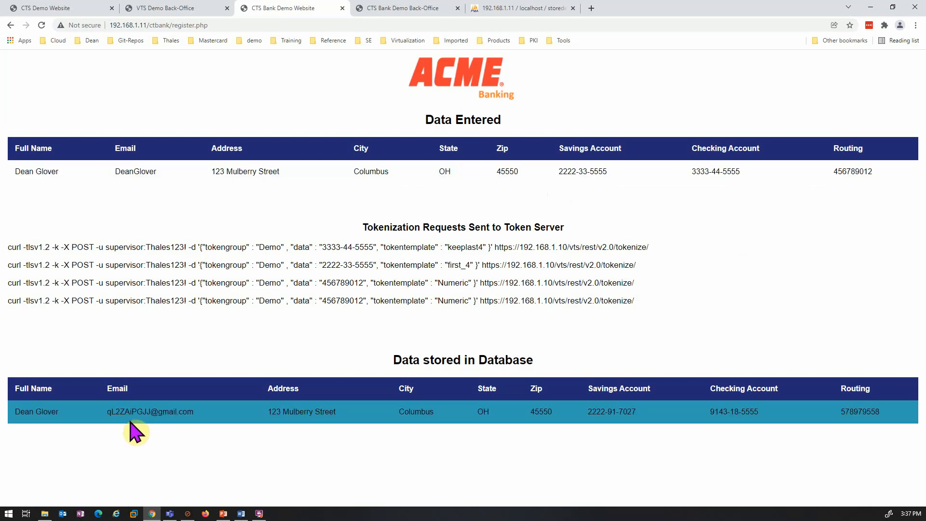
mouse_move(164, 430)
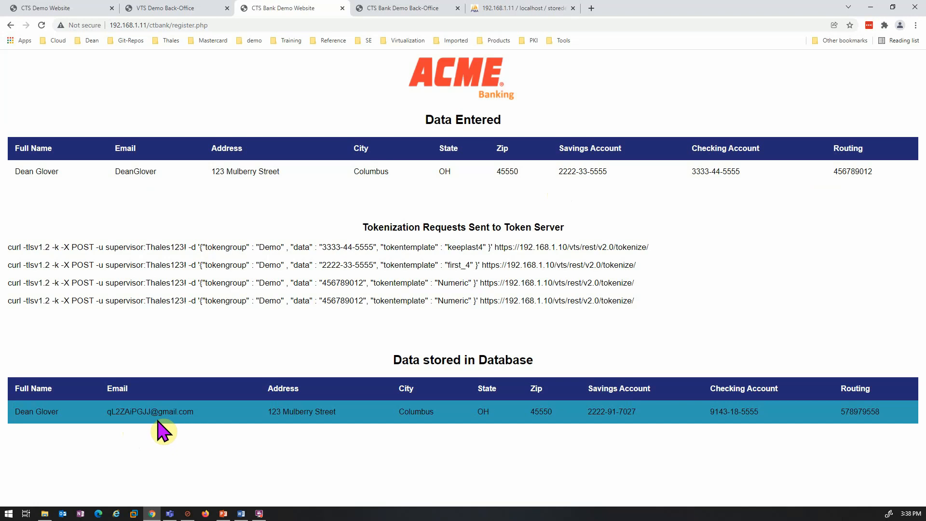
mouse_move(597, 479)
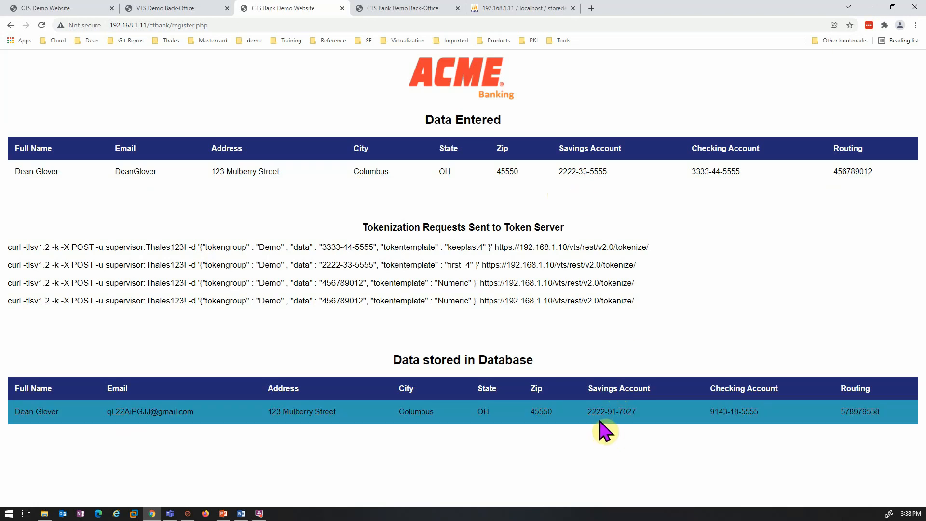
mouse_move(597, 201)
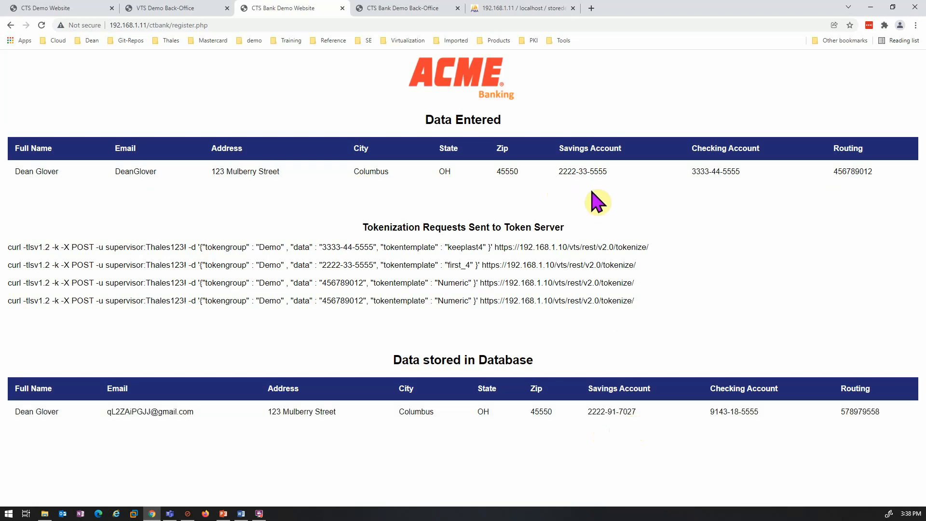
mouse_move(703, 245)
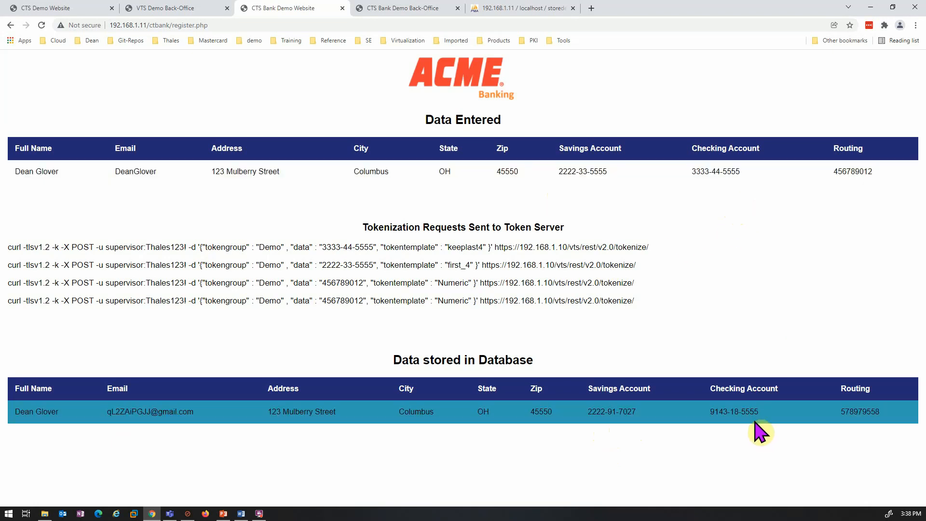
mouse_move(723, 435)
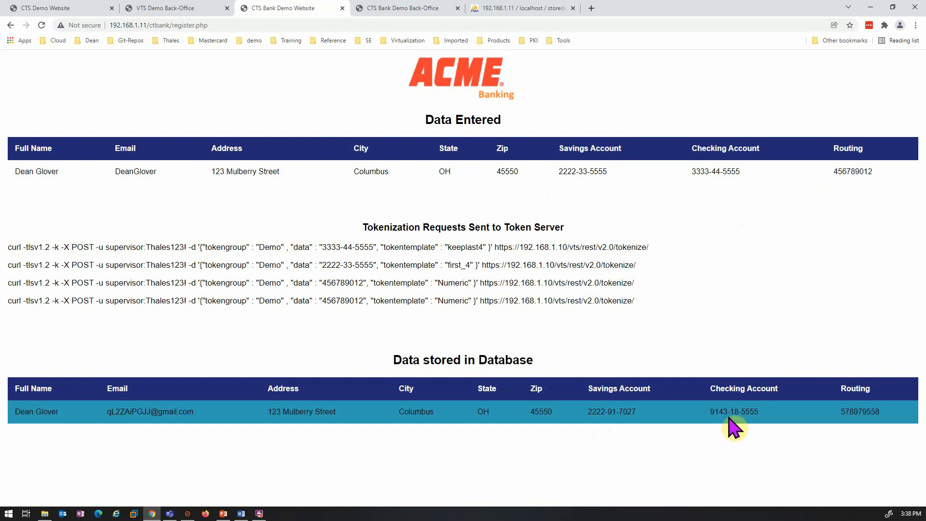
mouse_move(856, 168)
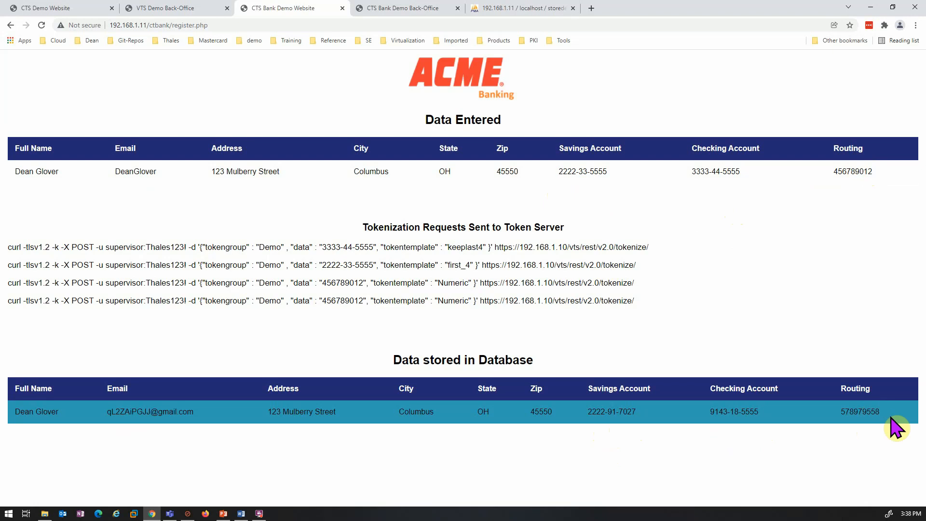
- Log into the back-office as bankuser1 to see masked account and routing numbers
click(405, 8)
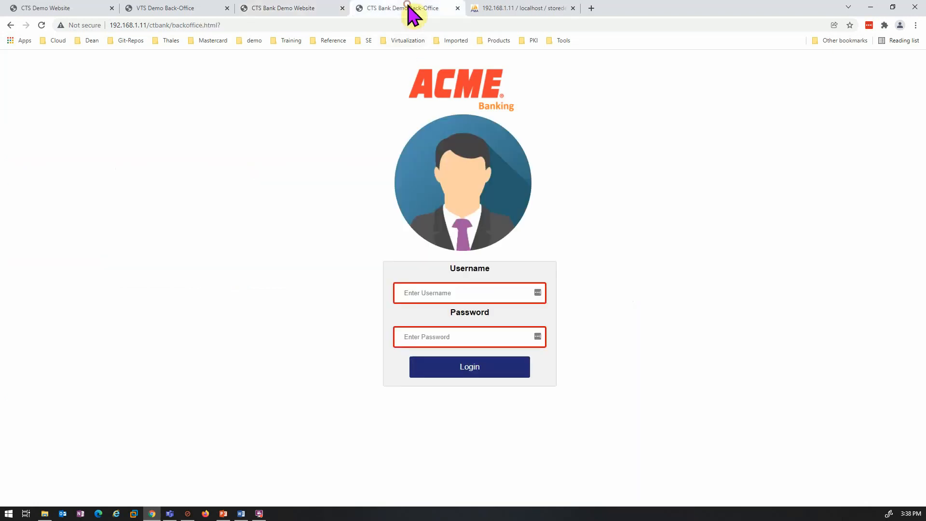
text(bankuser1)
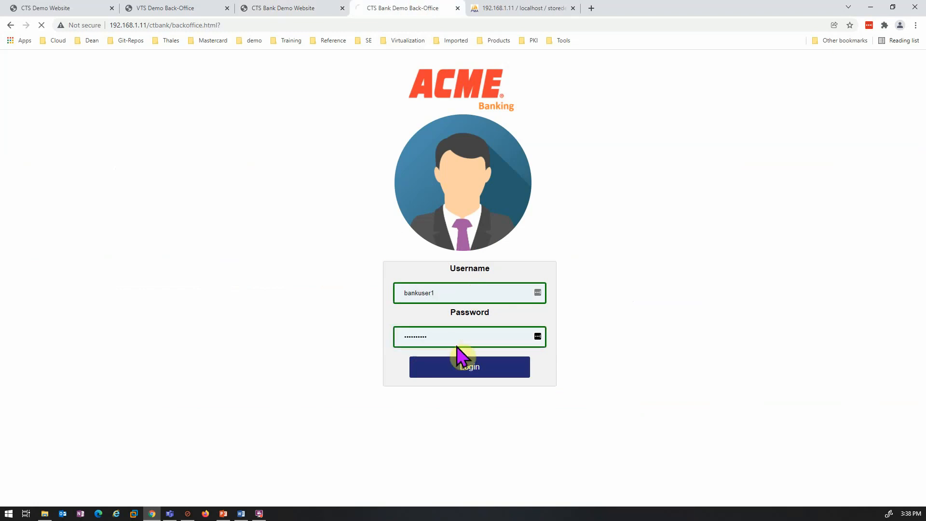
click(469, 366)
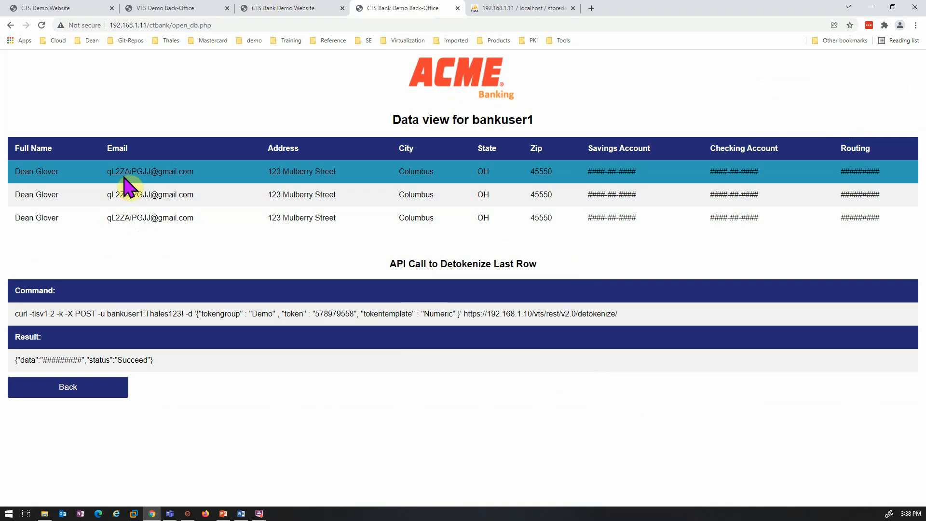
mouse_move(139, 218)
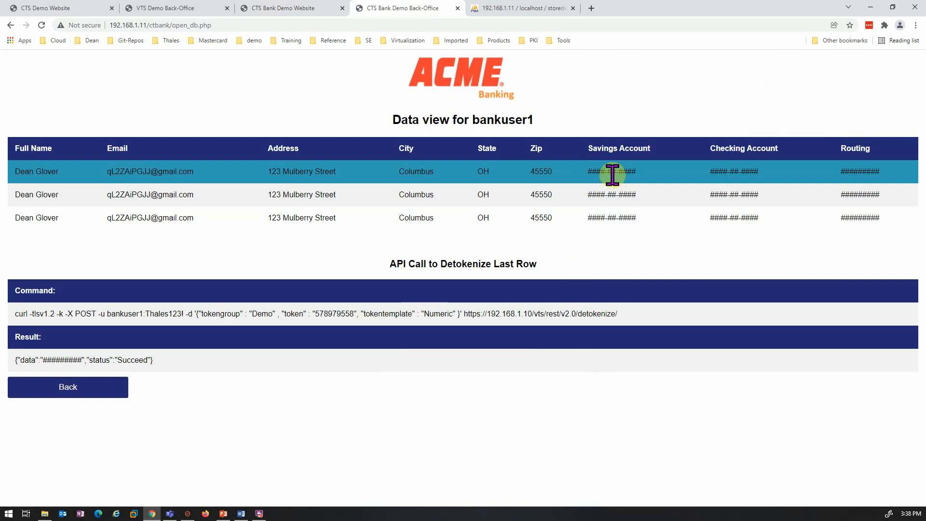
mouse_move(601, 173)
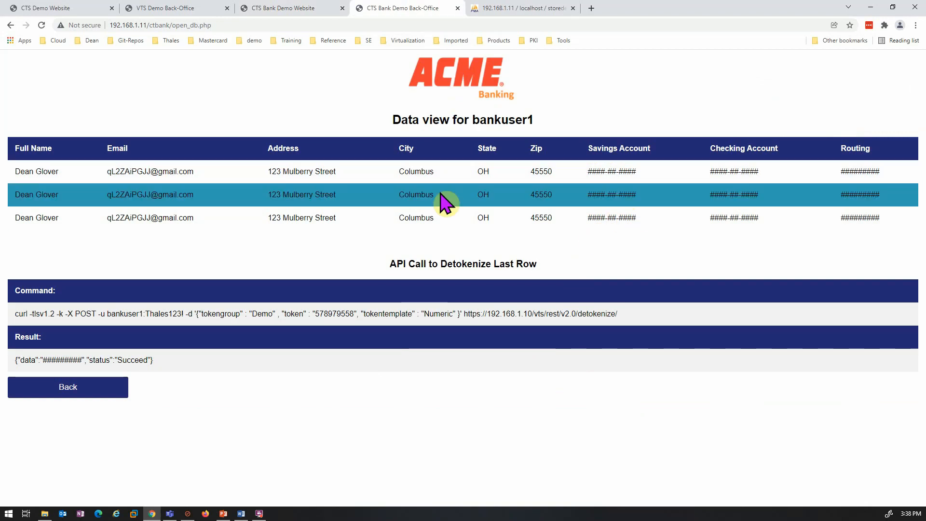
- Log back in as bankuser2 to see clear email, account and routing numbers
click(67, 387)
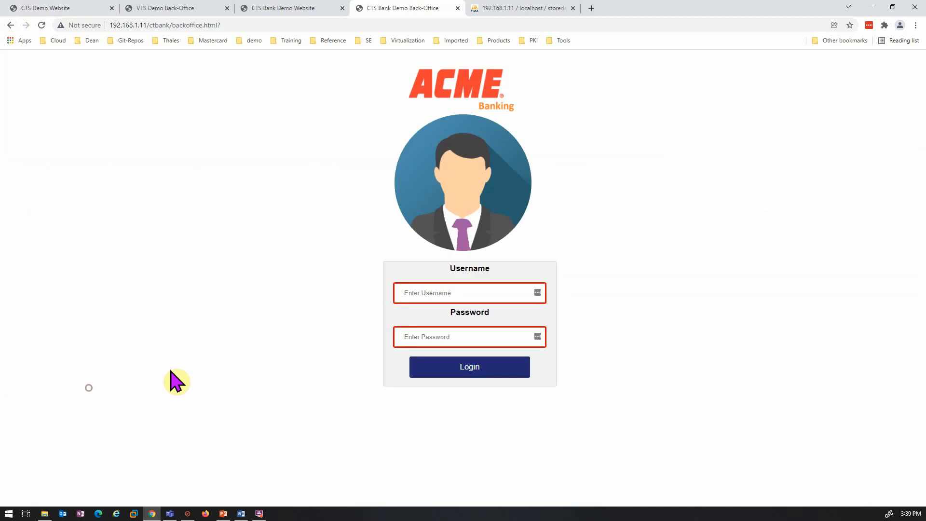
text(bank)
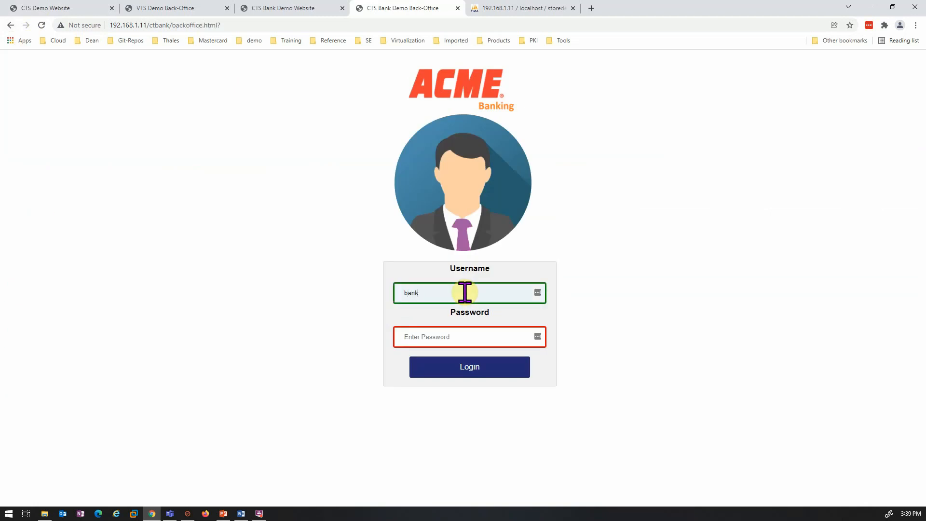
text(user2)
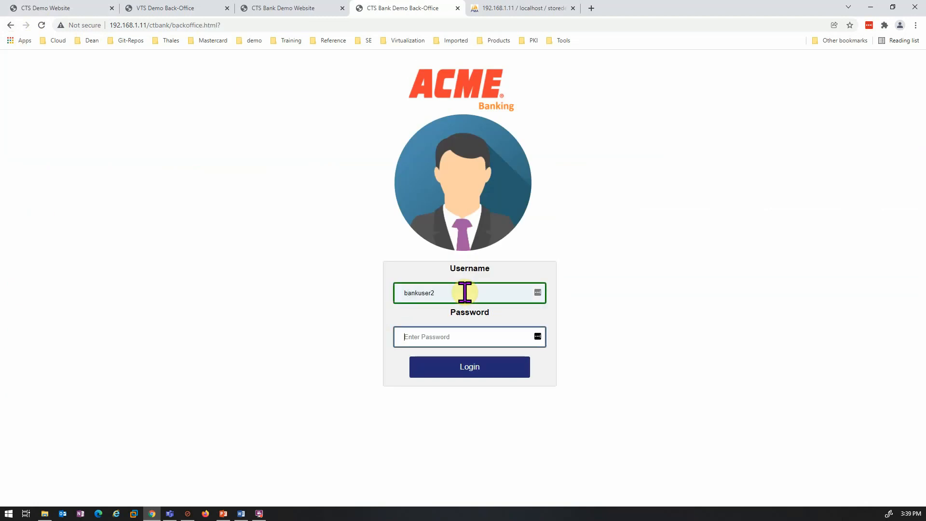
text(••••••)
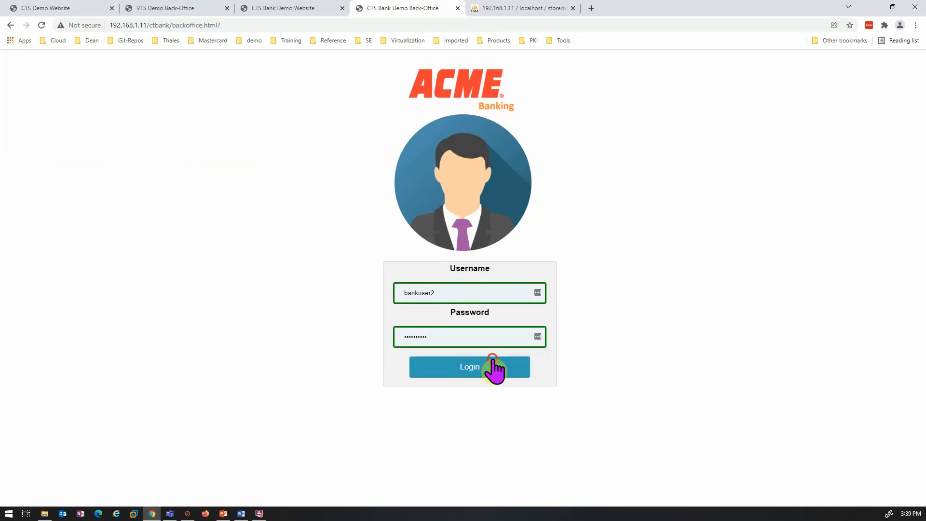
click(469, 366)
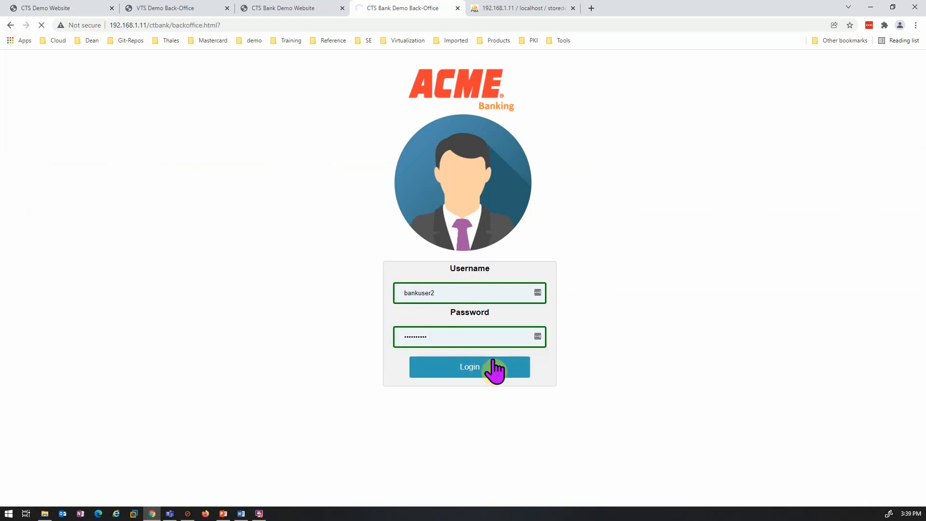
click(469, 366)
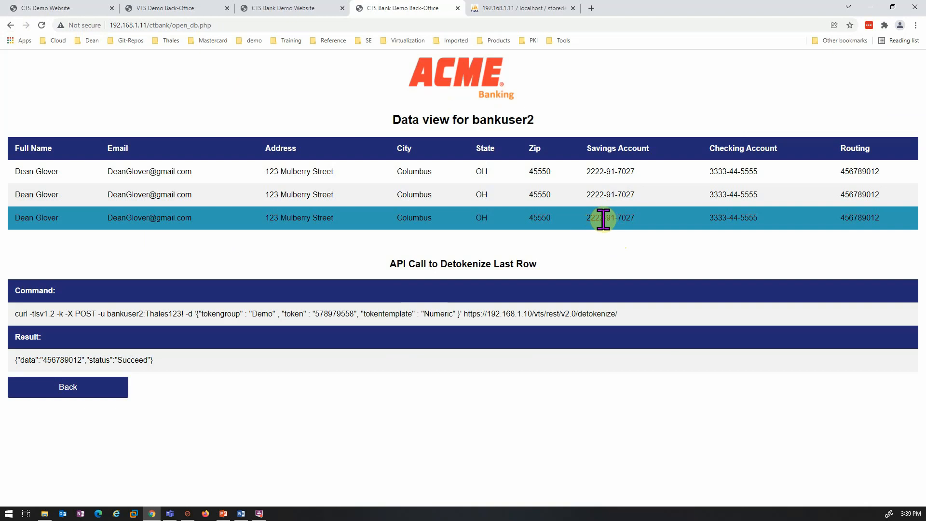
mouse_move(666, 230)
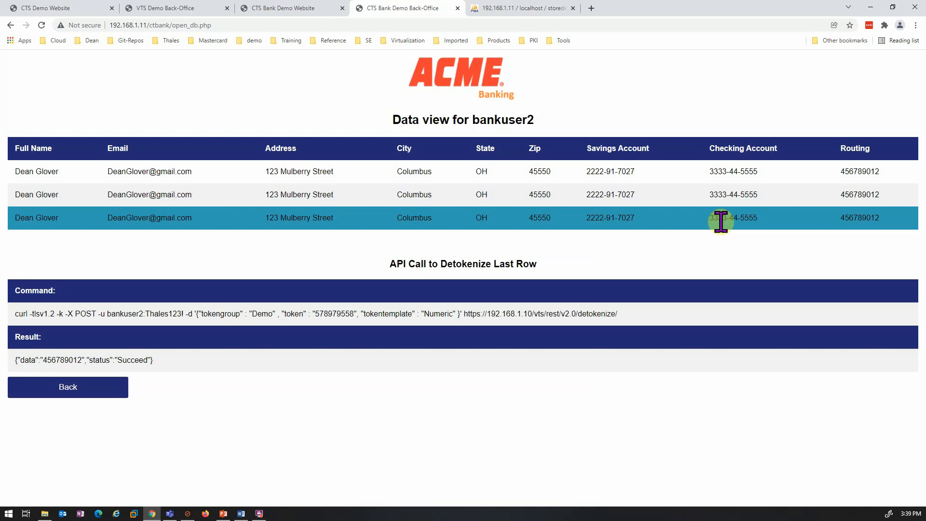
mouse_move(829, 216)
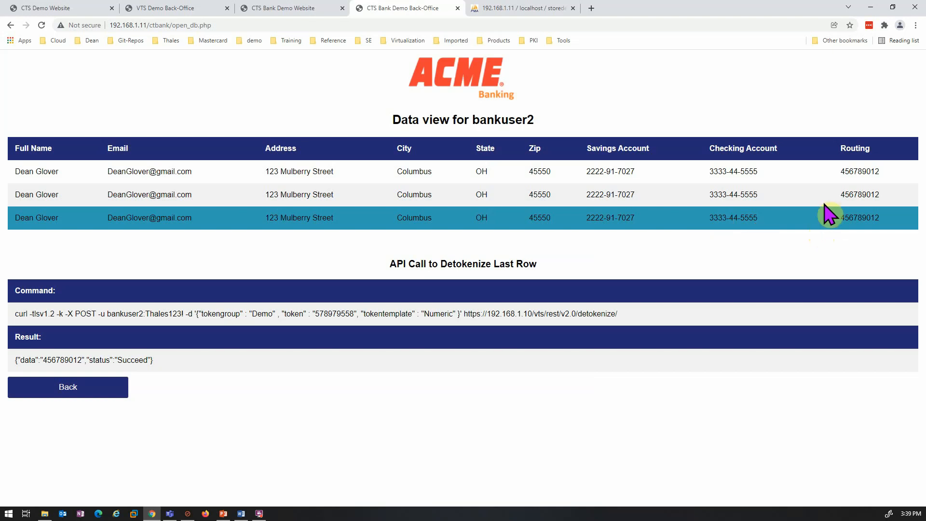
mouse_move(850, 239)
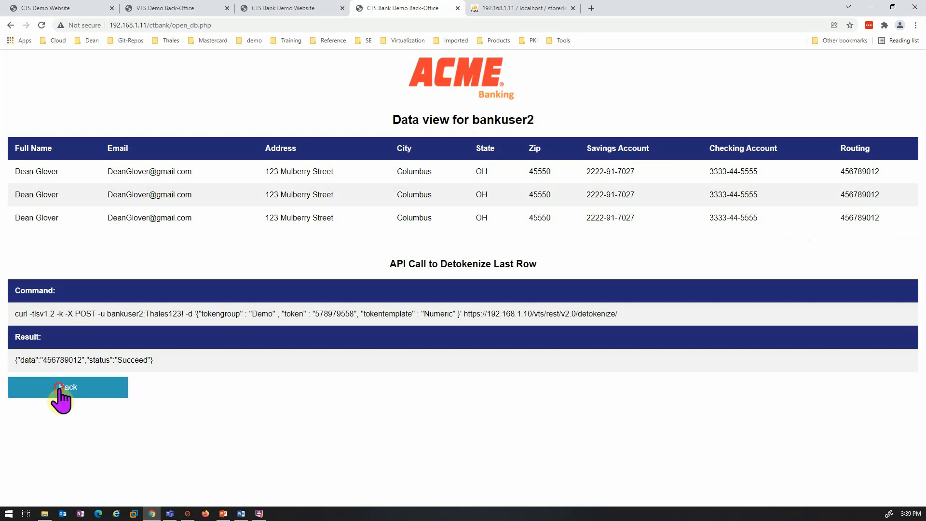
- Log back in as banksuper to see clear savings, checking and routing numbers
click(67, 387)
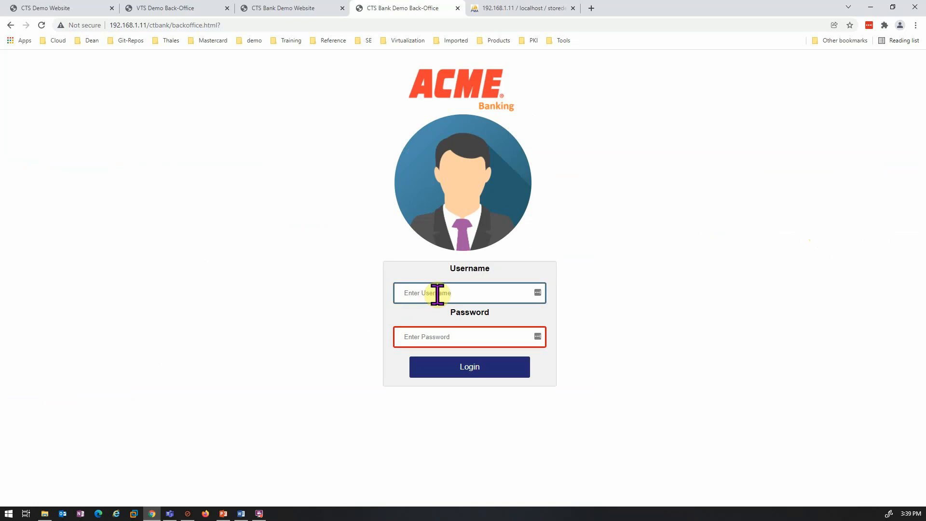
text(banks)
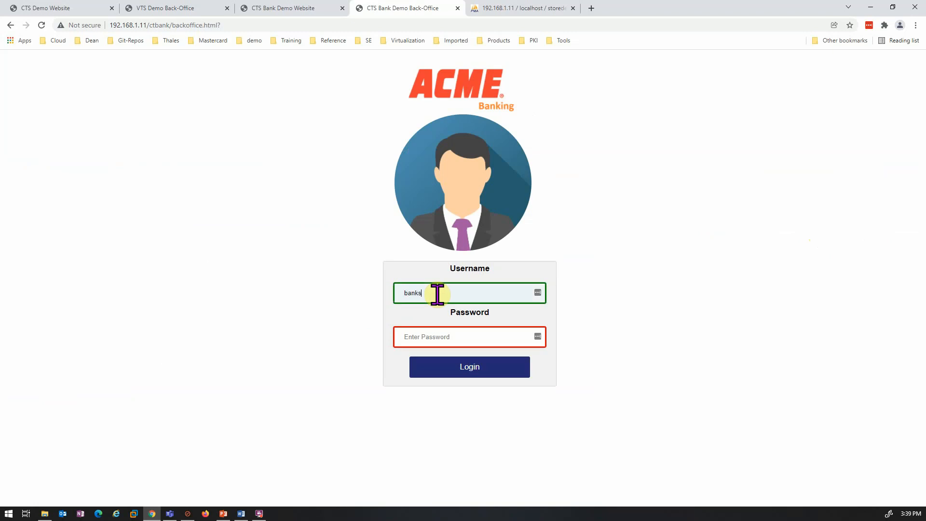
text(super)
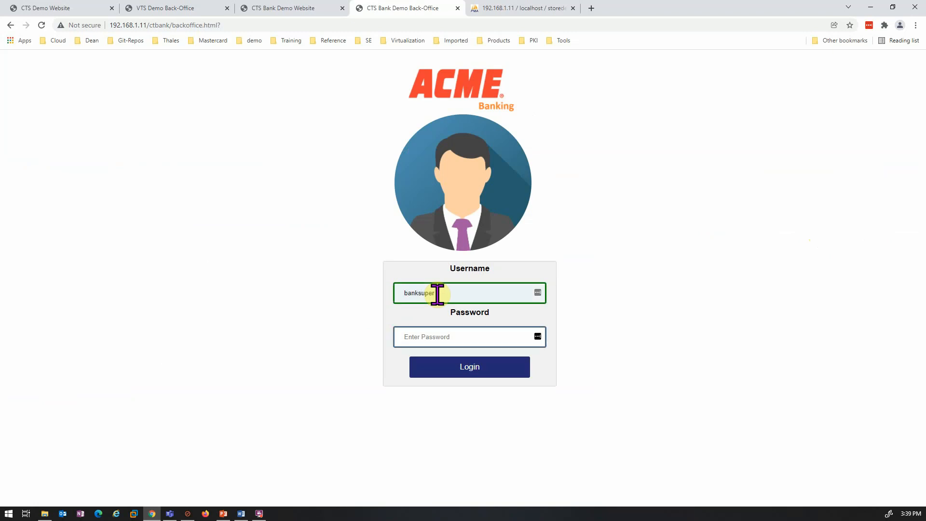
text(password)
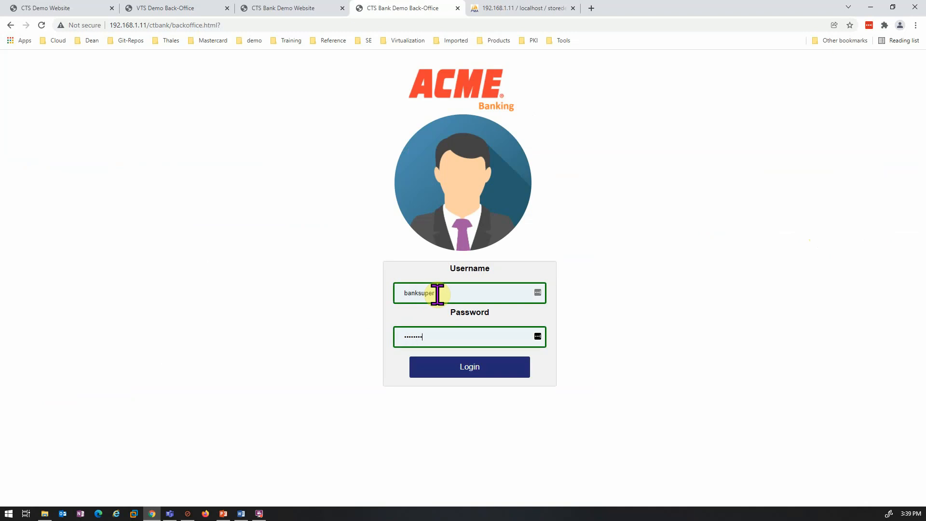
click(468, 366)
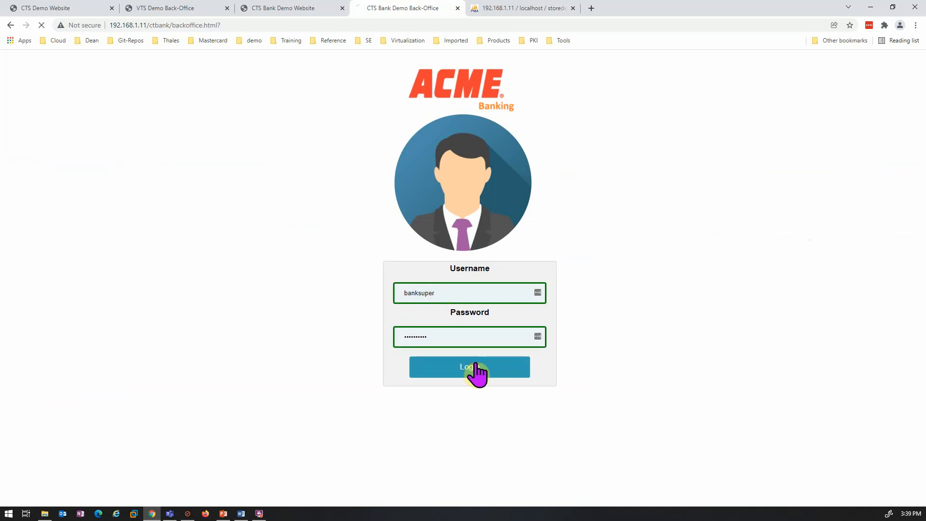
click(469, 365)
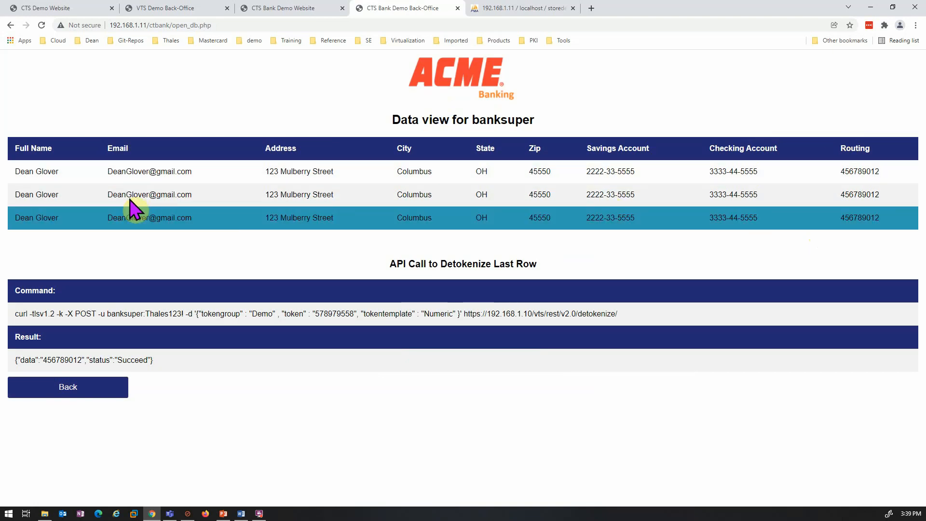
click(522, 8)
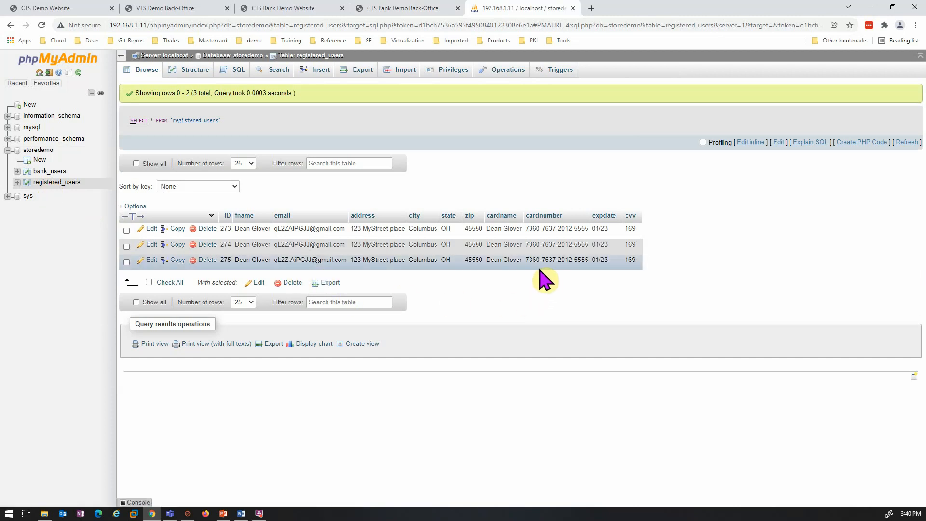
mouse_move(566, 281)
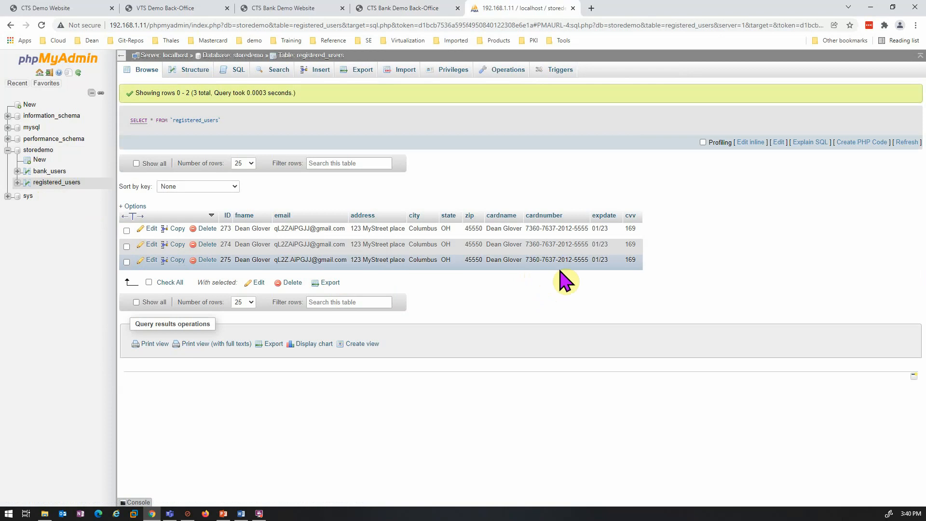
mouse_move(589, 279)
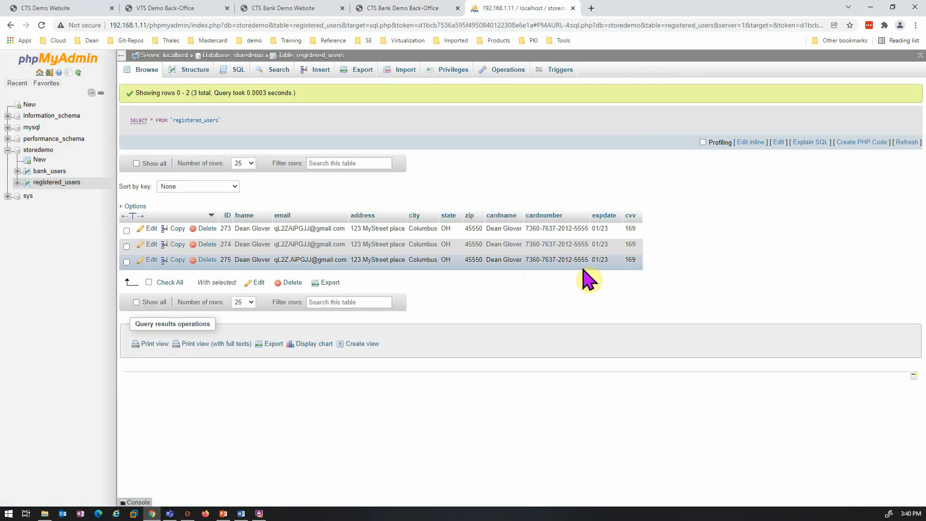
mouse_move(637, 276)
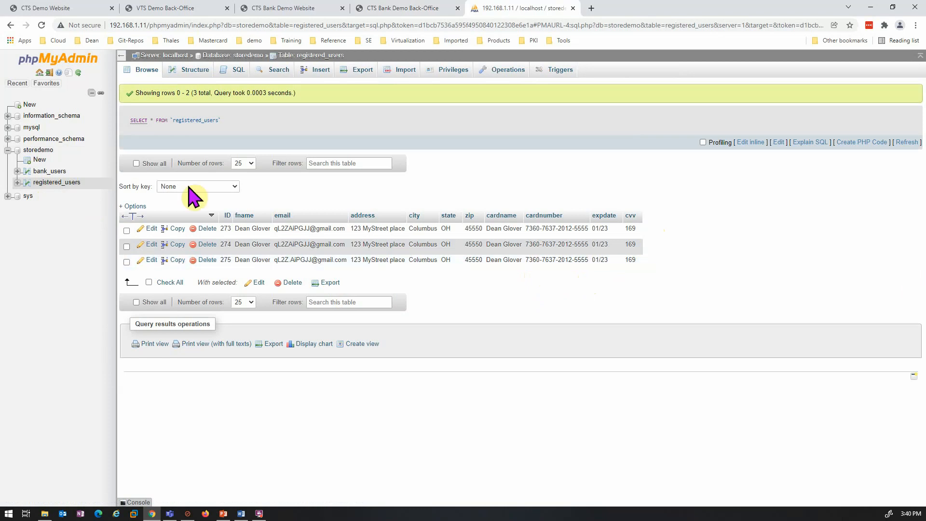
click(50, 172)
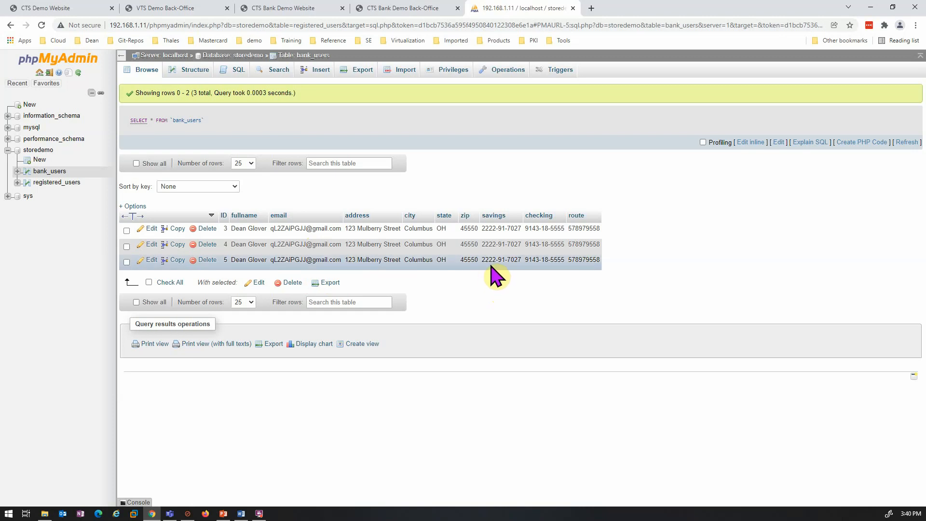
mouse_move(524, 275)
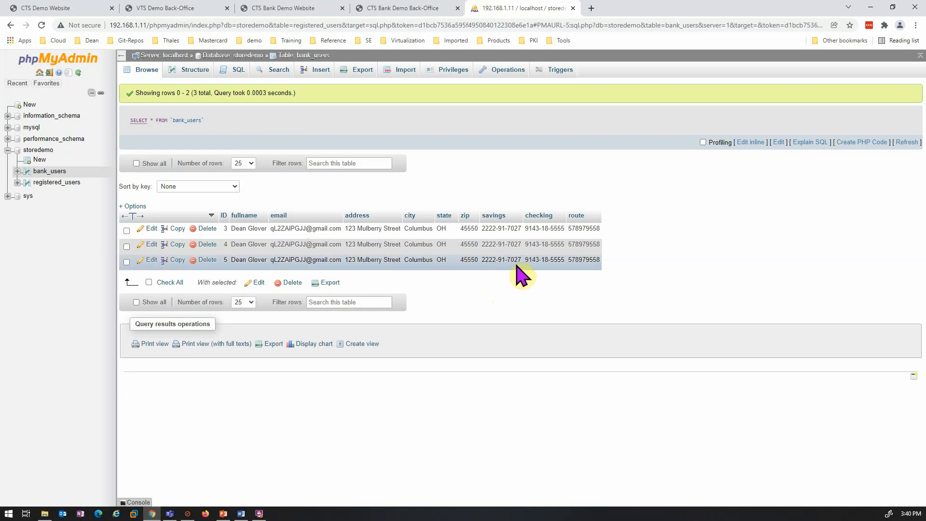
mouse_move(534, 278)
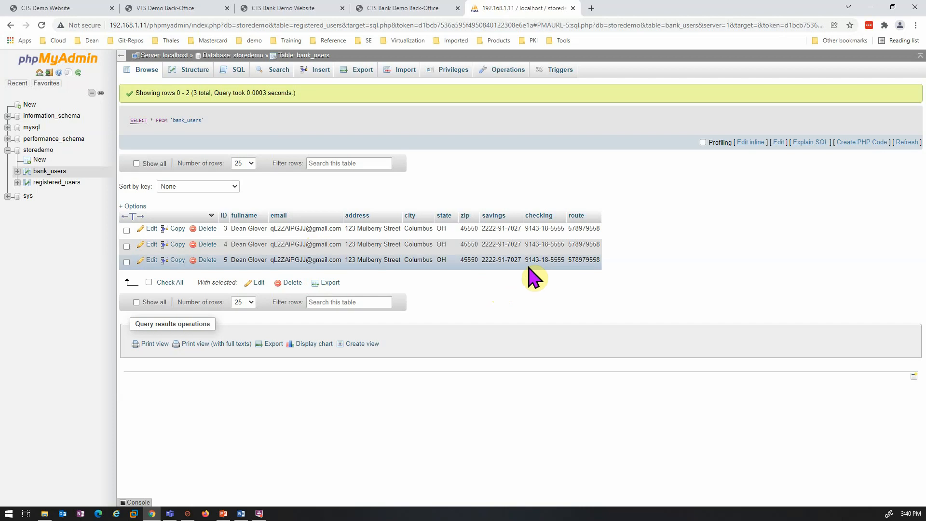
mouse_move(554, 274)
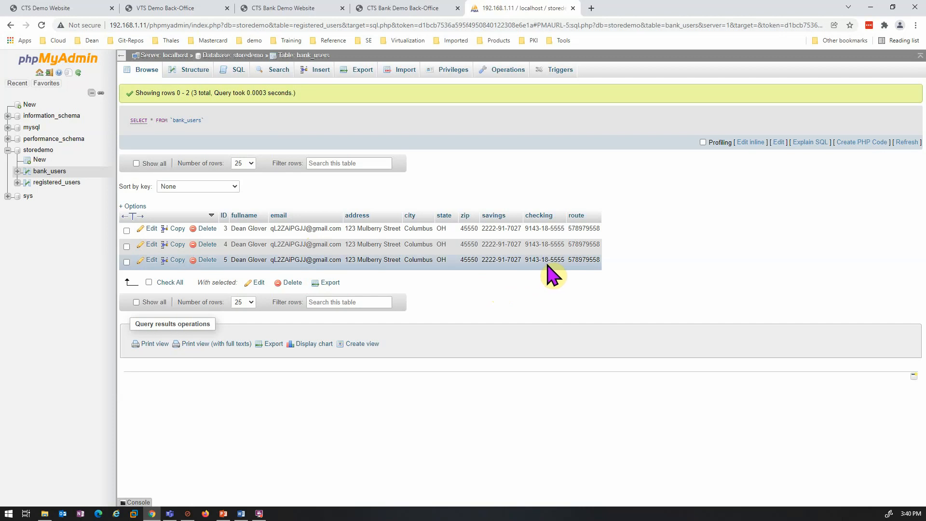
mouse_move(565, 278)
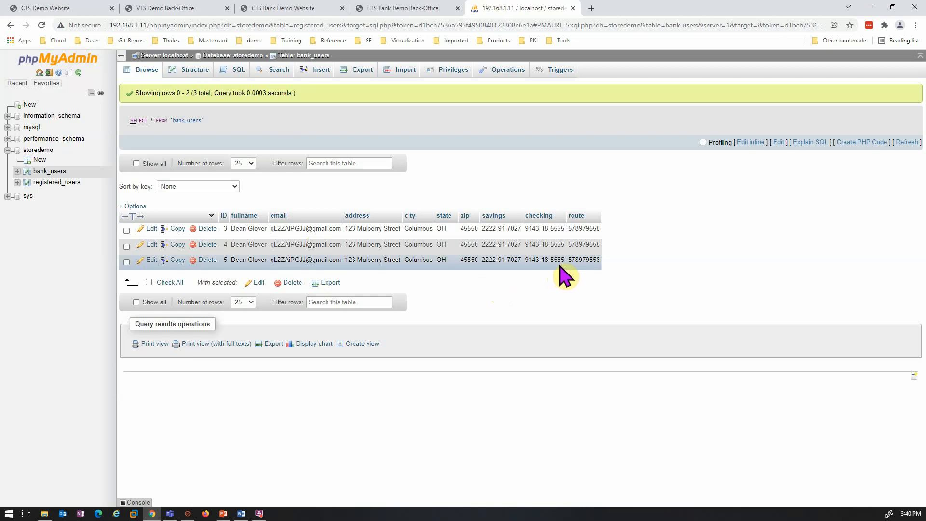
mouse_move(579, 278)
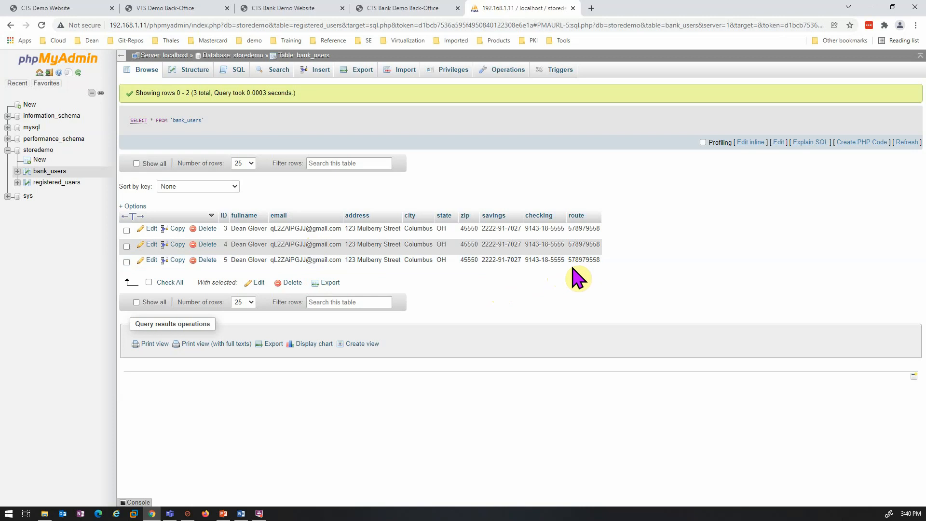
mouse_move(508, 304)
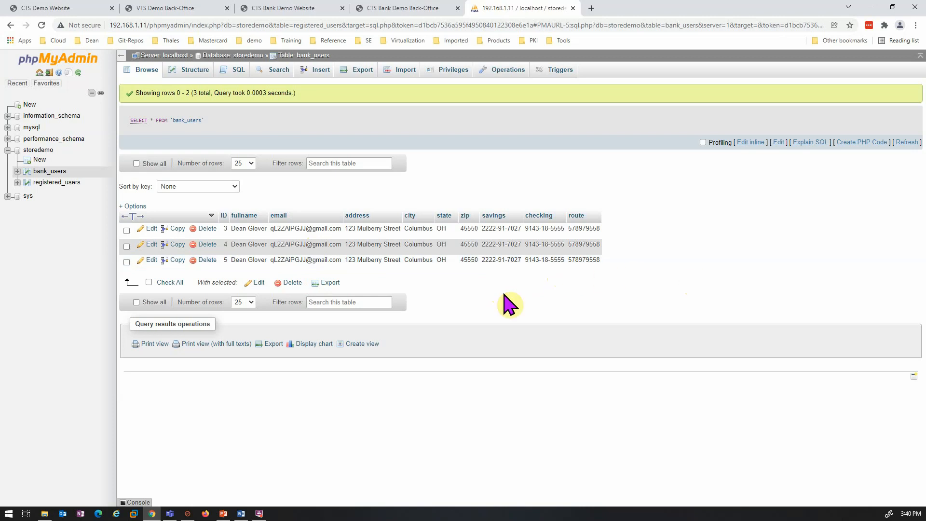